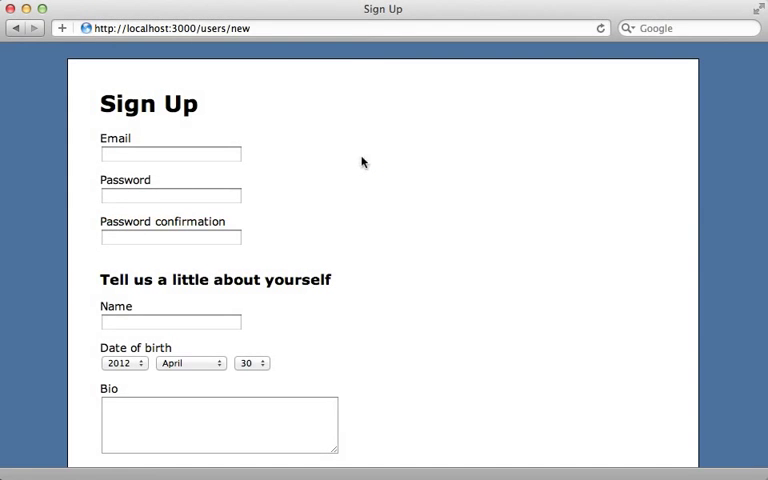
pyautogui.moveTo(338, 258)
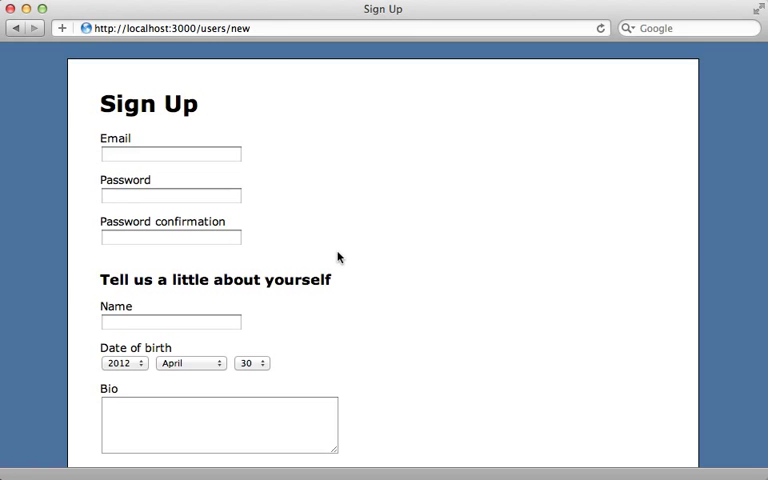
# Convert the demo form into a wizard and advance to Step 3, Billing information.
pyautogui.scroll(-3)
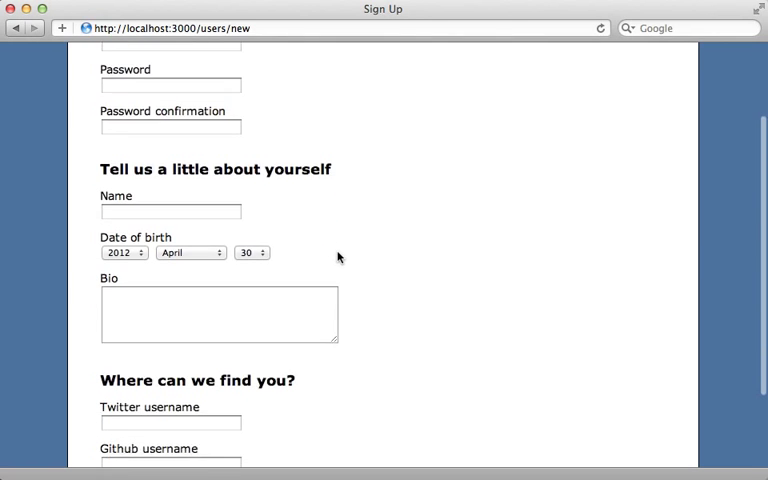
pyautogui.scroll(-3)
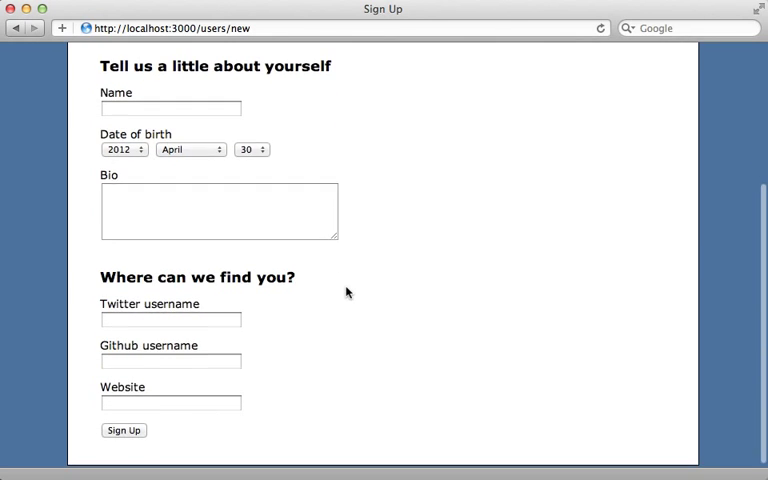
pyautogui.scroll(3)
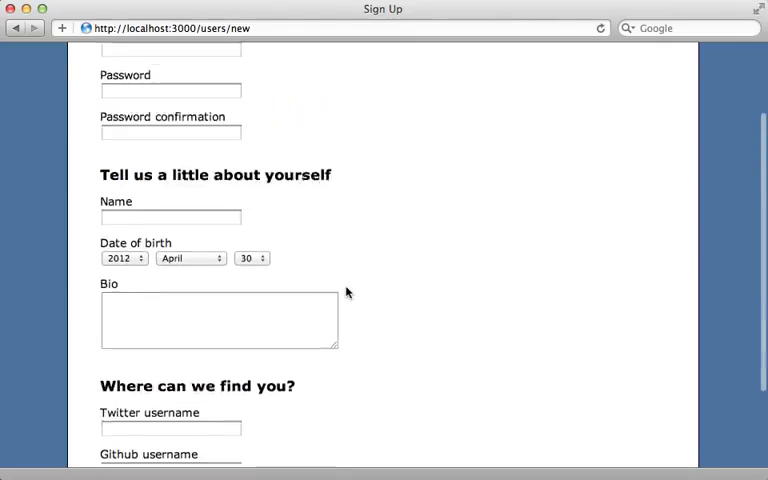
pyautogui.scroll(3)
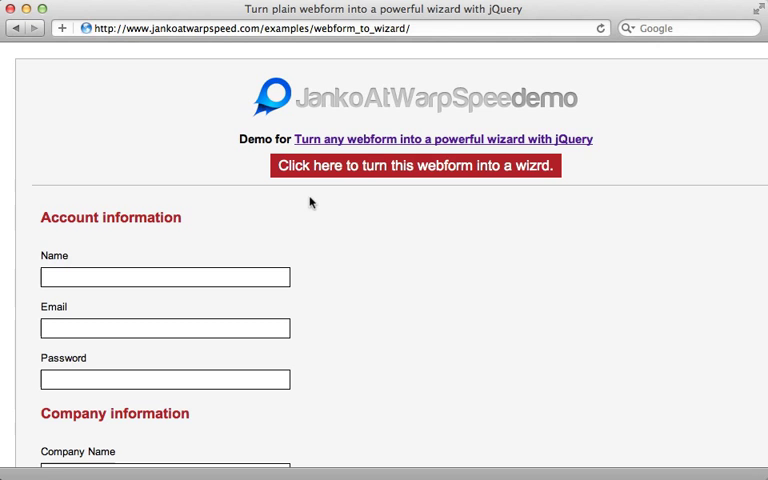
pyautogui.scroll(-3)
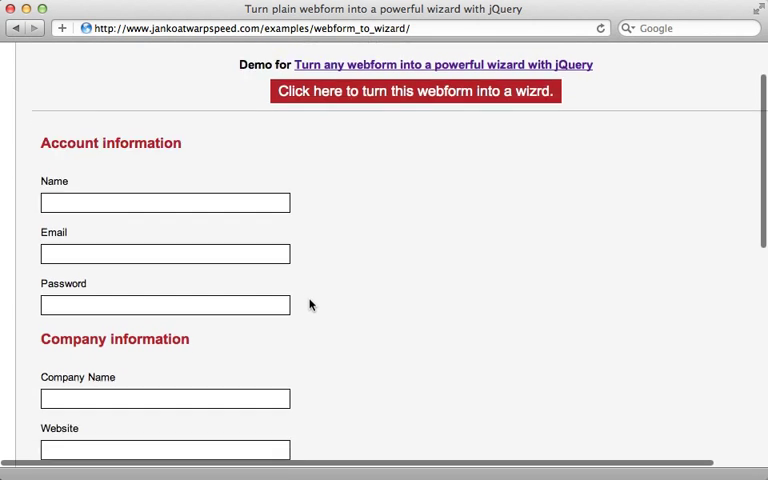
pyautogui.scroll(3)
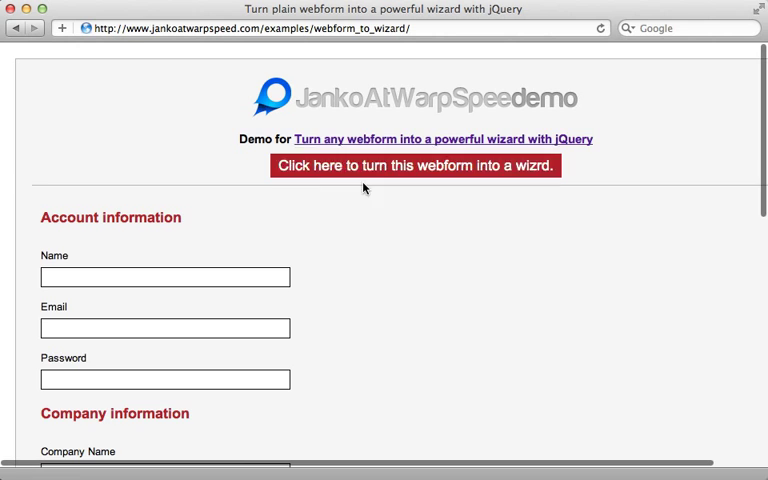
pyautogui.click(415, 165)
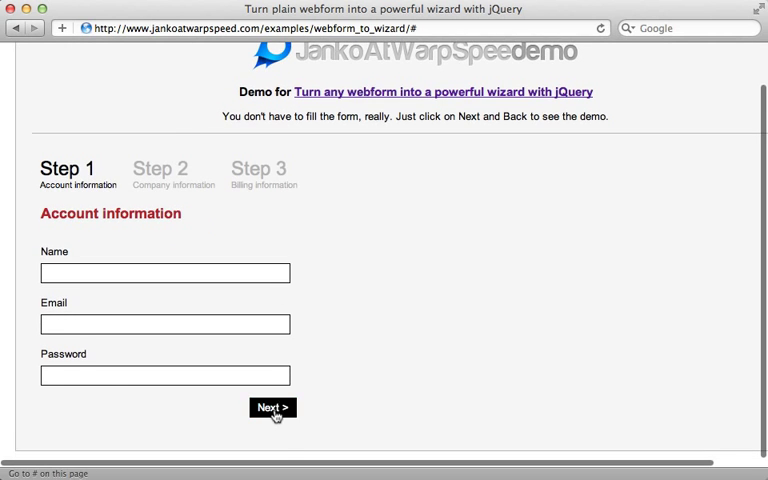
pyautogui.click(271, 407)
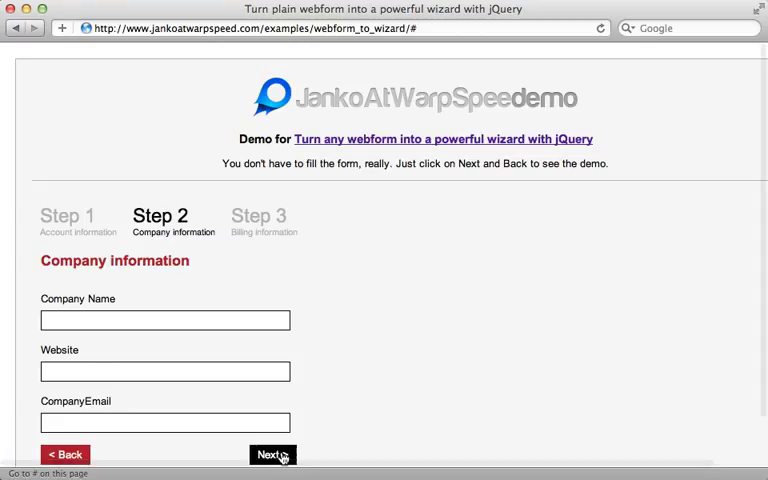
pyautogui.click(272, 455)
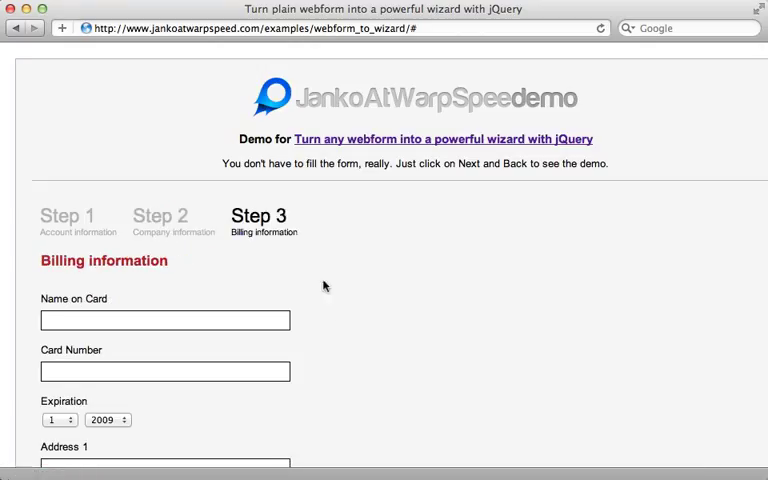
pyautogui.moveTo(316, 264)
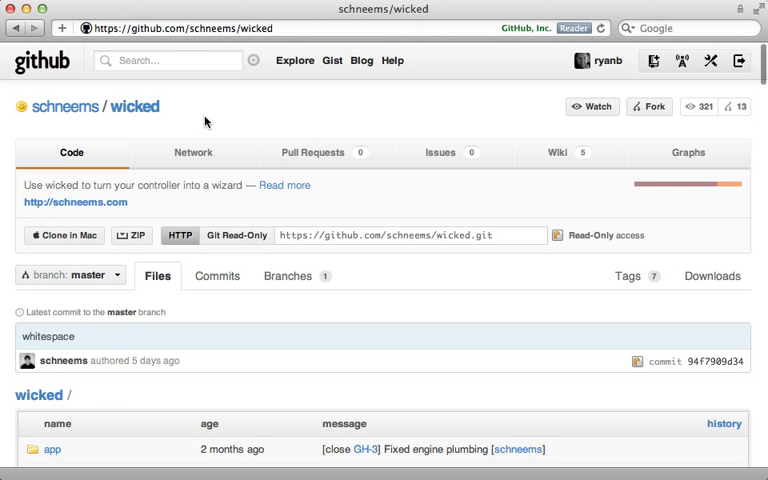
pyautogui.moveTo(151, 126)
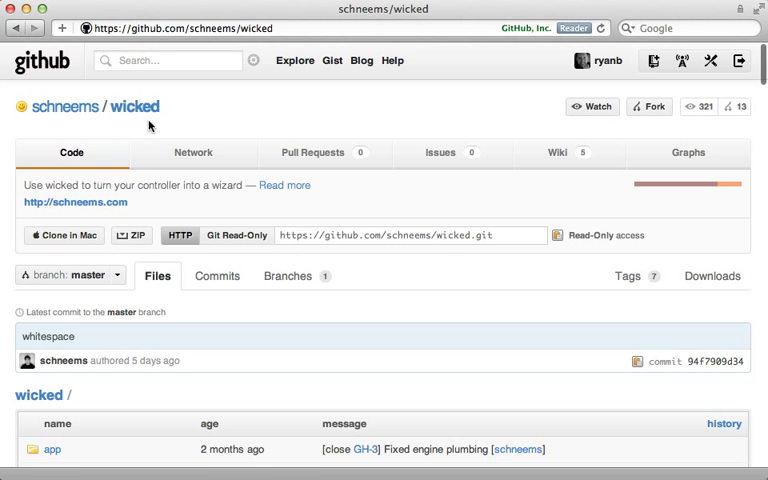
# Scroll the wicked README to the How section and highlight 'steps' in the controller example.
pyautogui.scroll(-3)
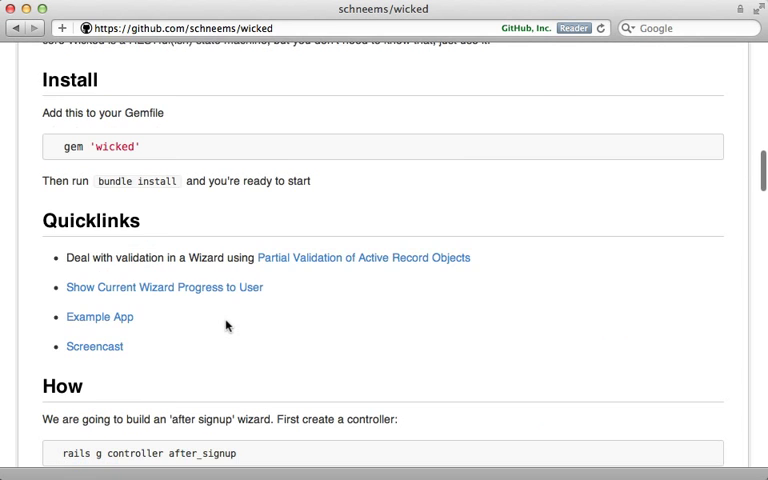
pyautogui.scroll(-3)
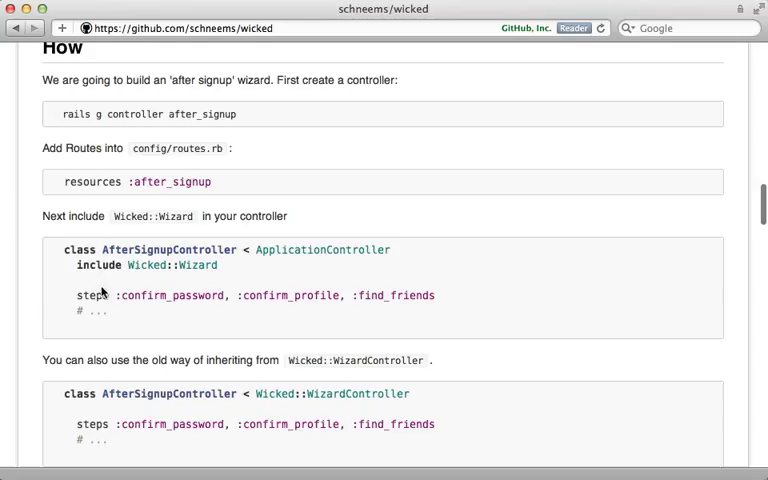
pyautogui.doubleClick(91, 295)
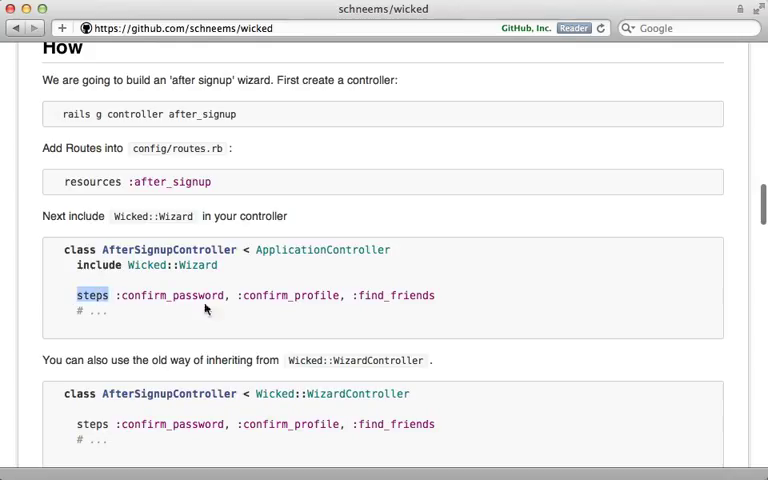
pyautogui.moveTo(240, 322)
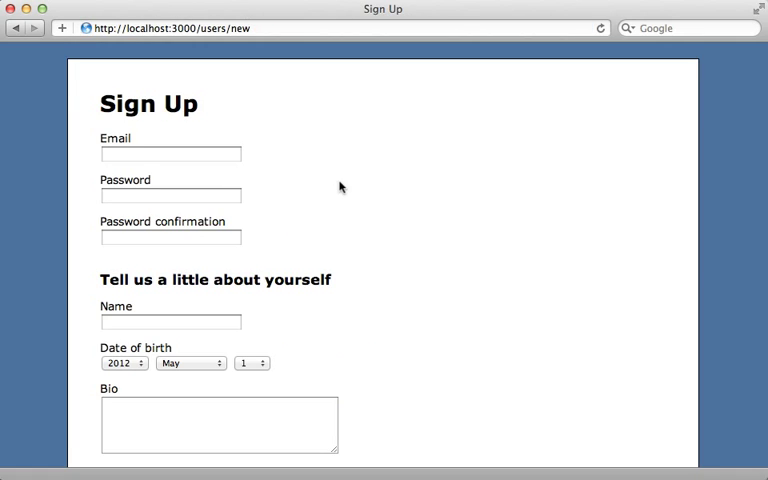
pyautogui.moveTo(329, 259)
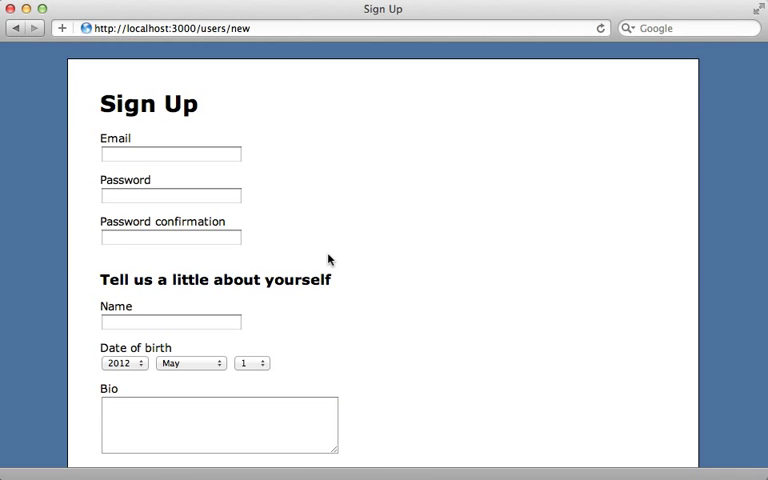
# Scroll through the long single form on the localhost:3000/users/new Sign Up page.
pyautogui.scroll(-3)
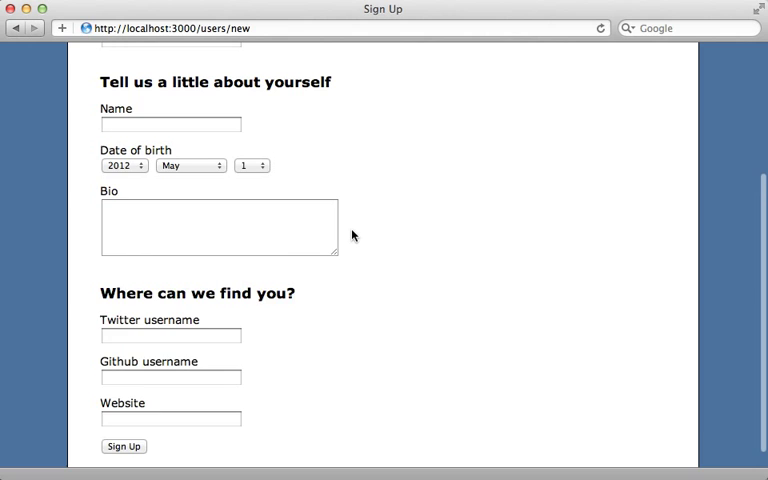
pyautogui.scroll(3)
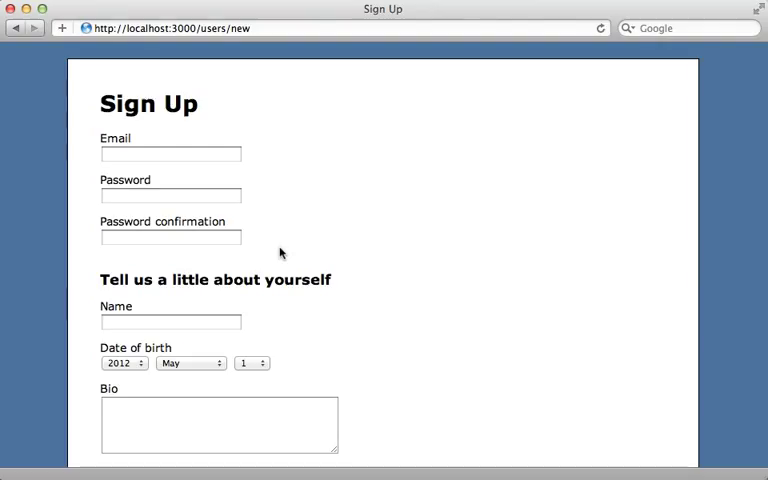
pyautogui.moveTo(278, 145)
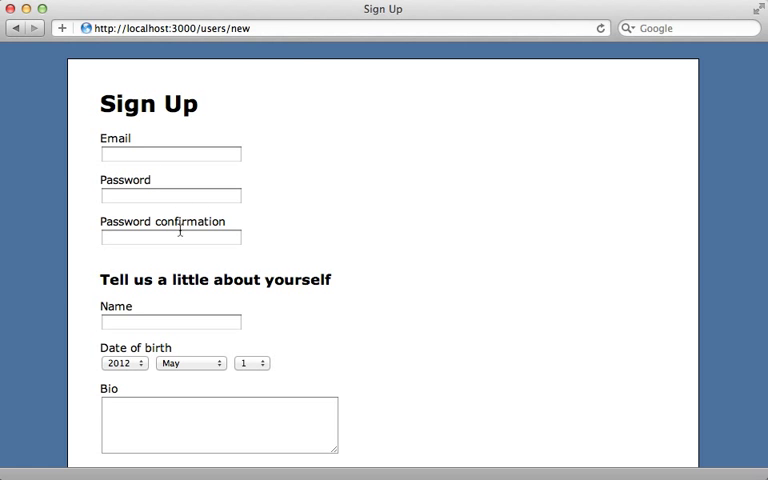
pyautogui.moveTo(357, 301)
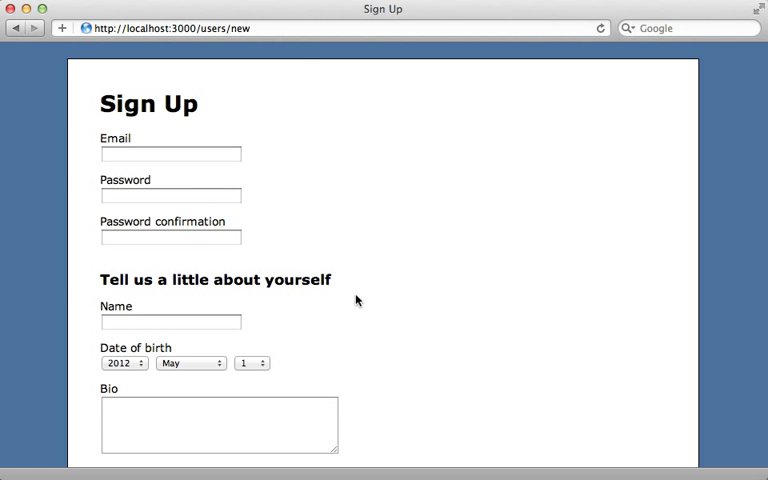
pyautogui.scroll(-3)
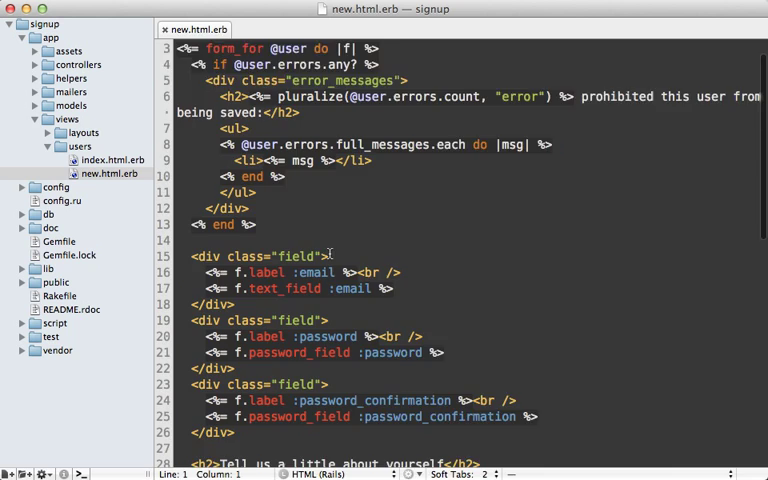
# Scroll through the field markup in app/views/users/new.html.erb.
pyautogui.scroll(-3)
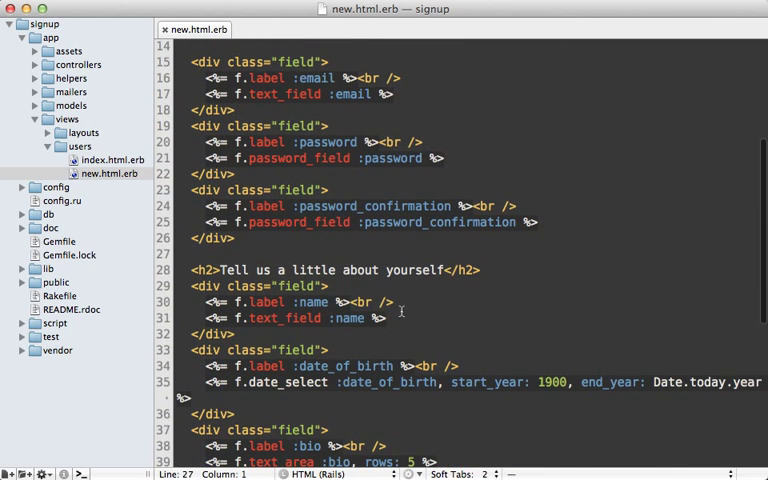
pyautogui.scroll(-3)
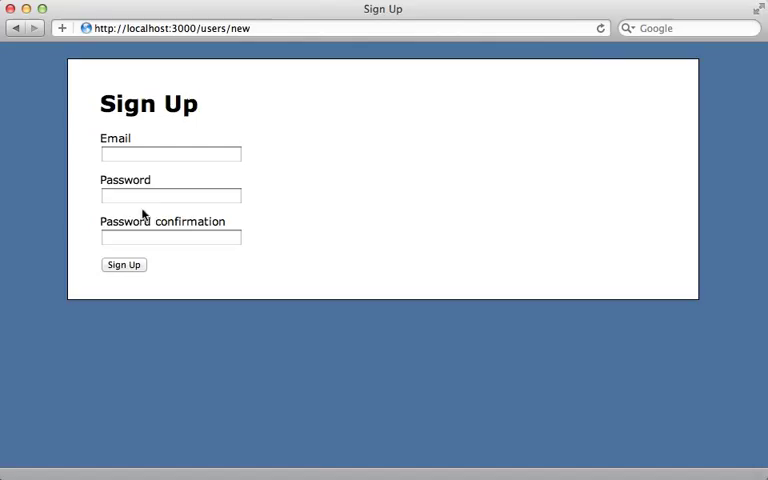
pyautogui.moveTo(266, 249)
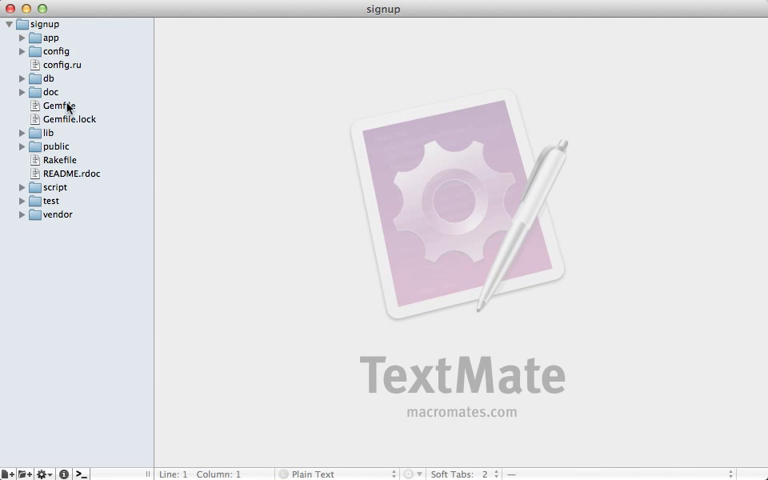
# Open the Gemfile and begin adding gem 'wicked' on its last line.
pyautogui.doubleClick(57, 105)
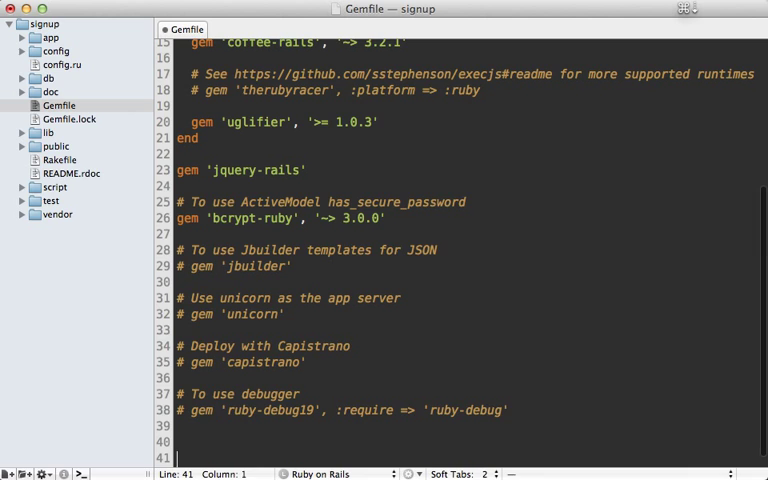
pyautogui.write("gem 'wicke'")
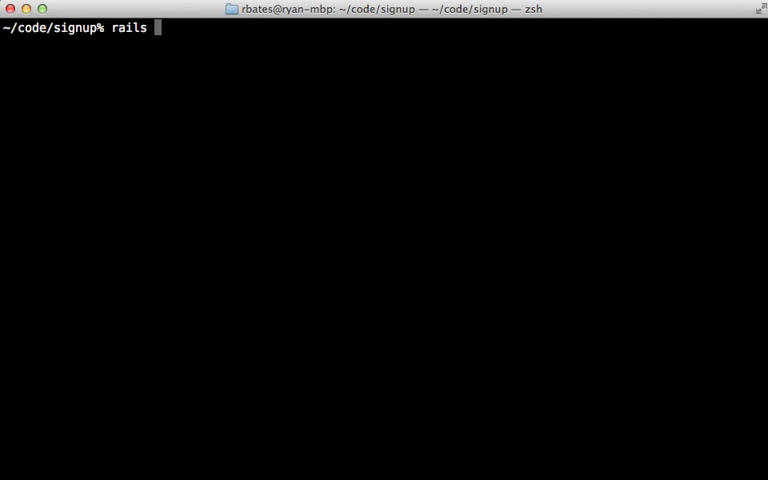
# Run `rails g controller user_steps` to generate the wizard controller.
pyautogui.write('g controller user')
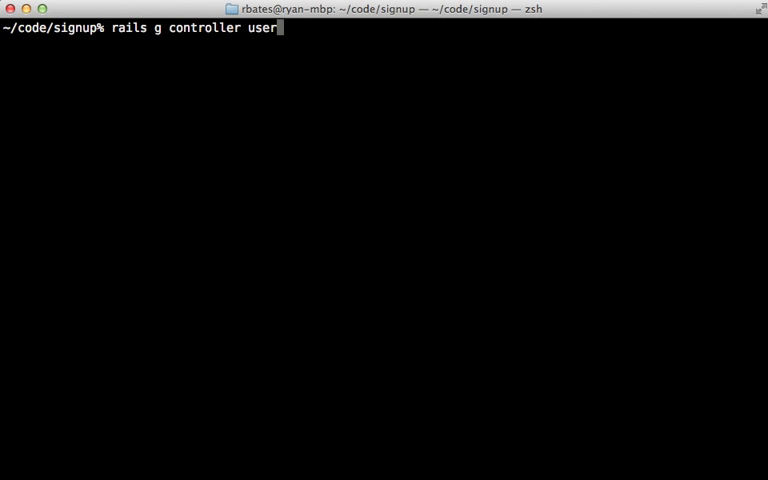
pyautogui.write('_steps')
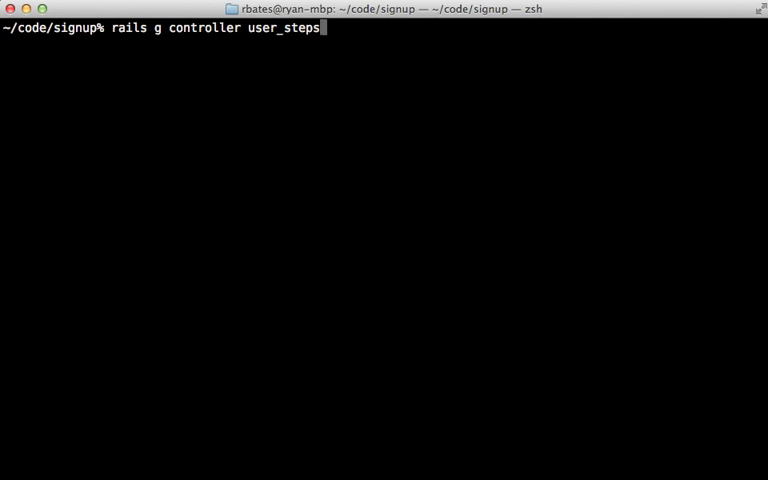
pyautogui.press('Return')
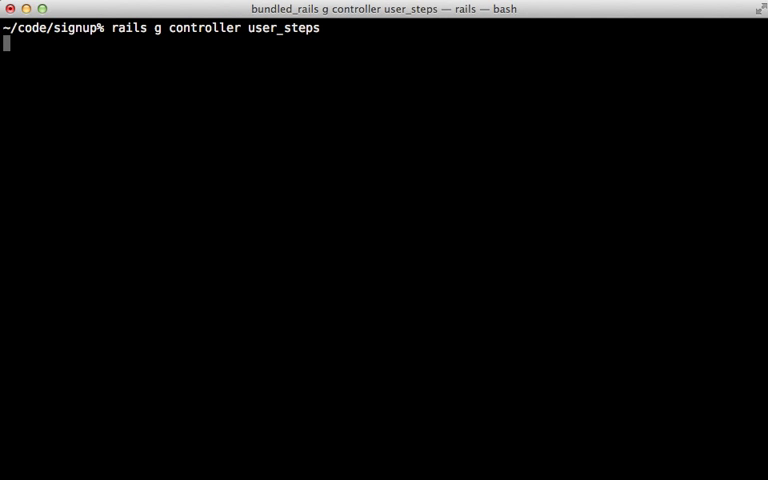
pyautogui.press('Return')
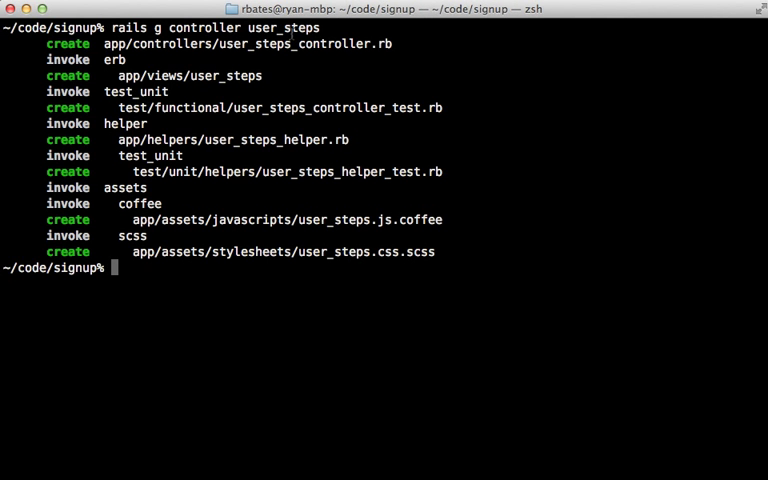
pyautogui.moveTo(289, 60)
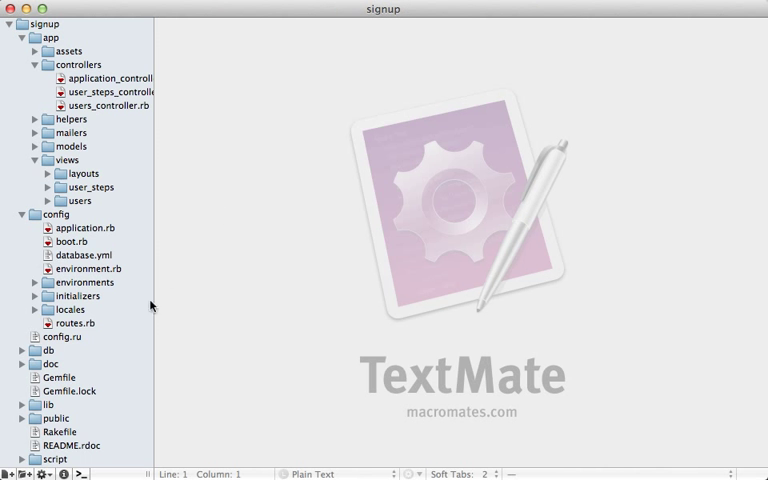
# Add `resources :user_steps` below the users route in routes.rb.
pyautogui.doubleClick(75, 322)
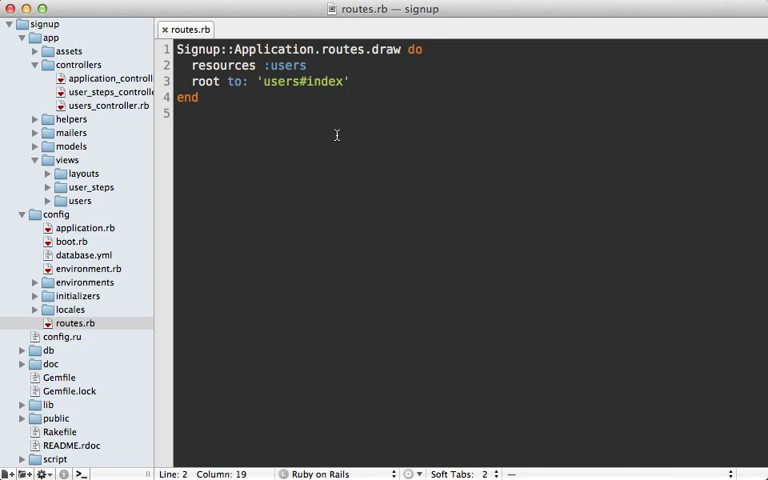
pyautogui.write('resources :user_')
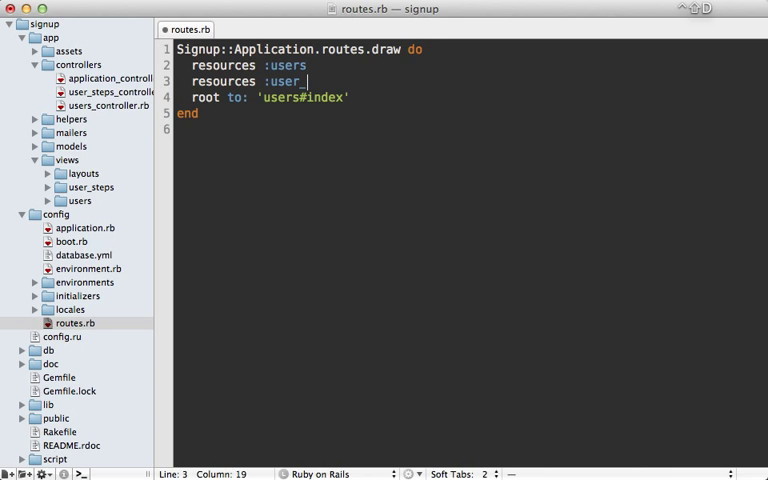
pyautogui.write('steps')
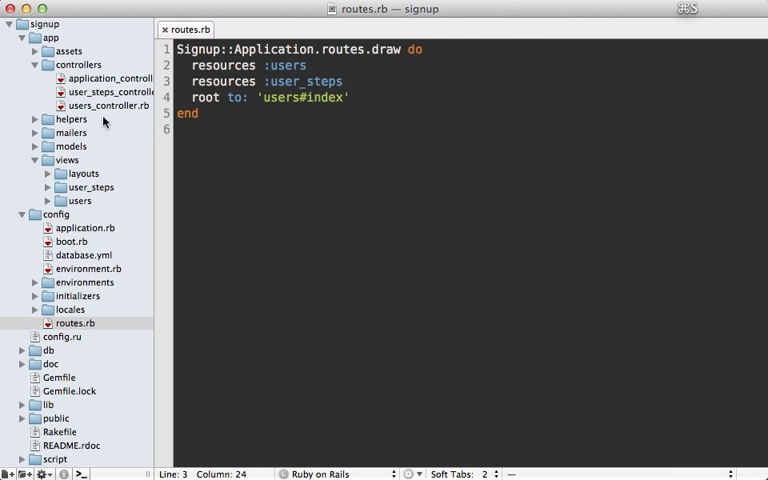
pyautogui.click(100, 92)
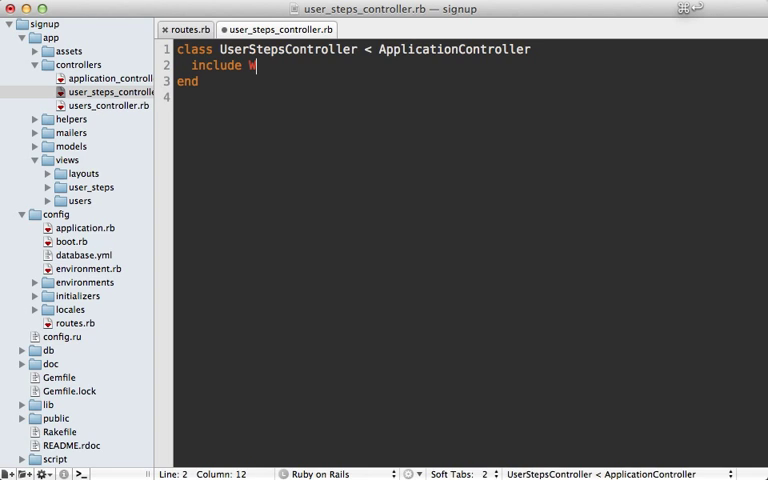
# Include Wicked::Wizard and declare steps :personal and :social in UserStepsController.
pyautogui.write('icked::Wizar')
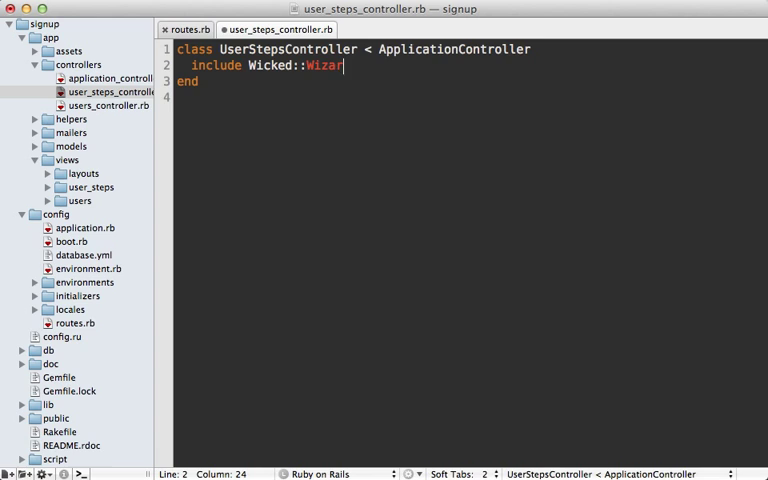
pyautogui.press('Return')
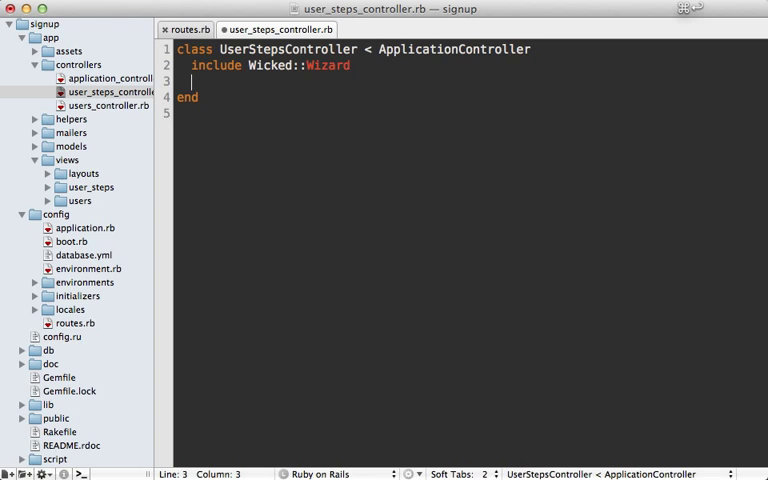
pyautogui.write('steps')
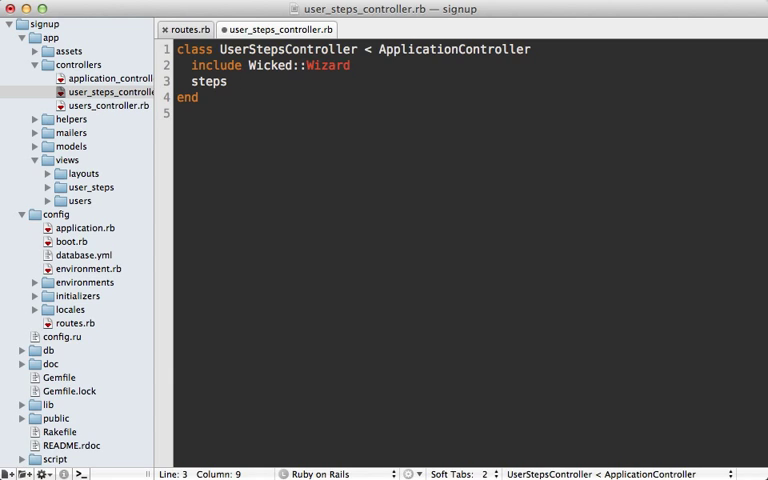
pyautogui.write(':')
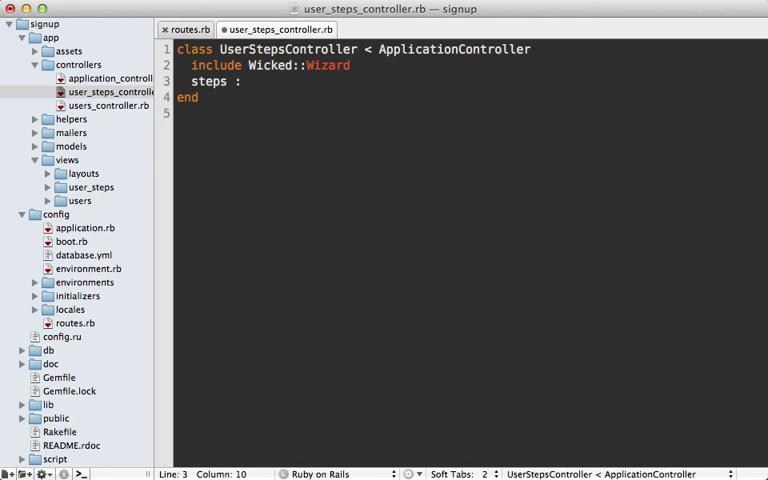
pyautogui.write(':persona')
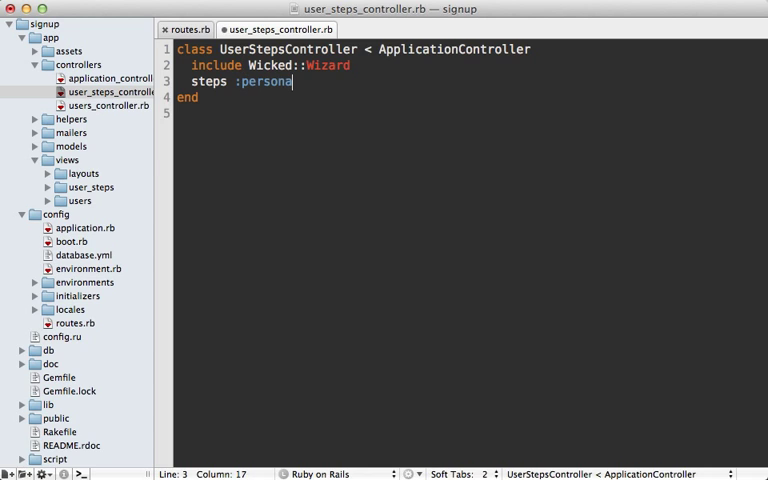
pyautogui.write('l, :soc')
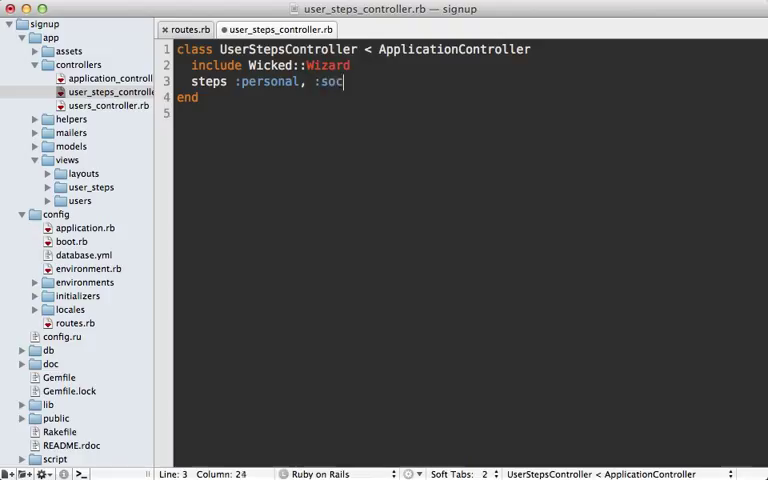
pyautogui.write('ial')
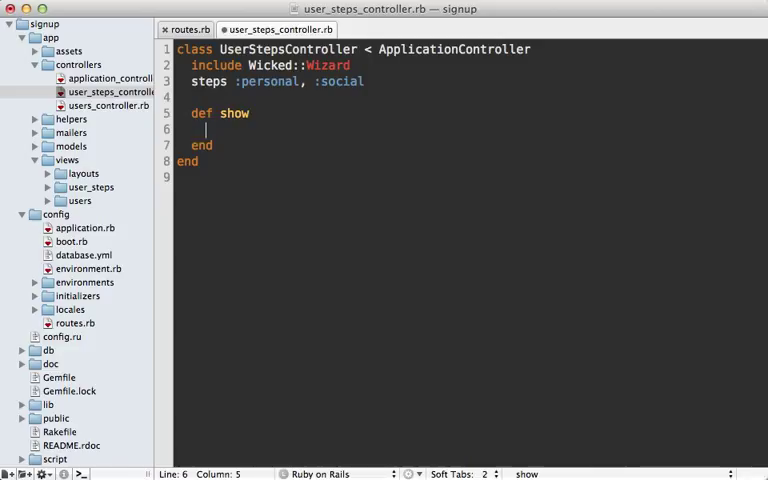
# Add a show action that calls render_wizard.
pyautogui.write('rend')
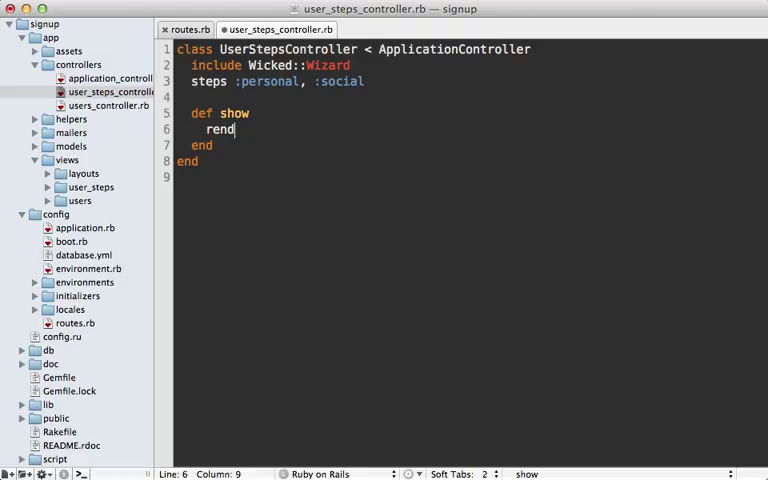
pyautogui.write('er_wizard')
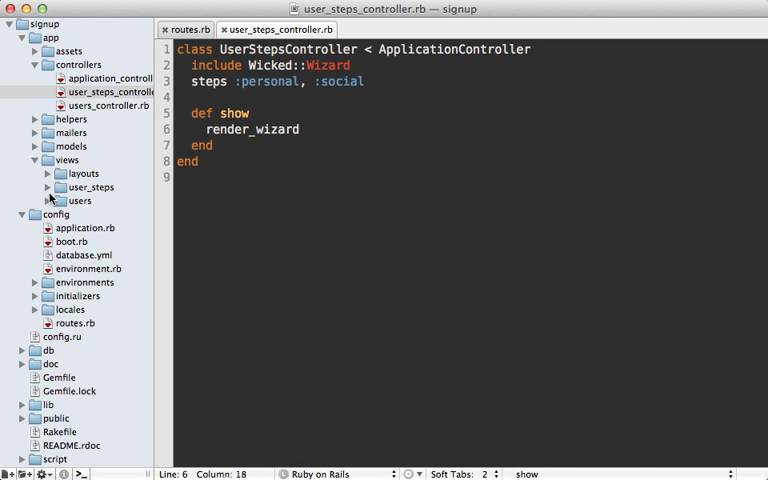
pyautogui.click(91, 187)
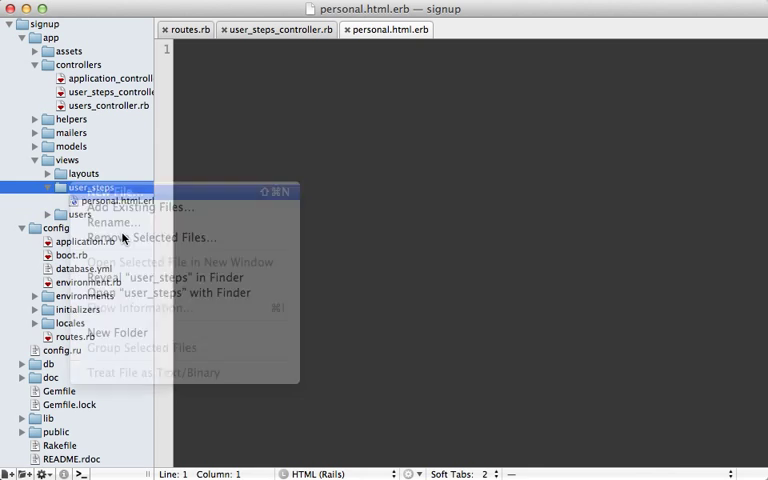
# Create social.html.erb beside personal.html.erb and type 'Personal' into the personal template.
pyautogui.click(99, 191)
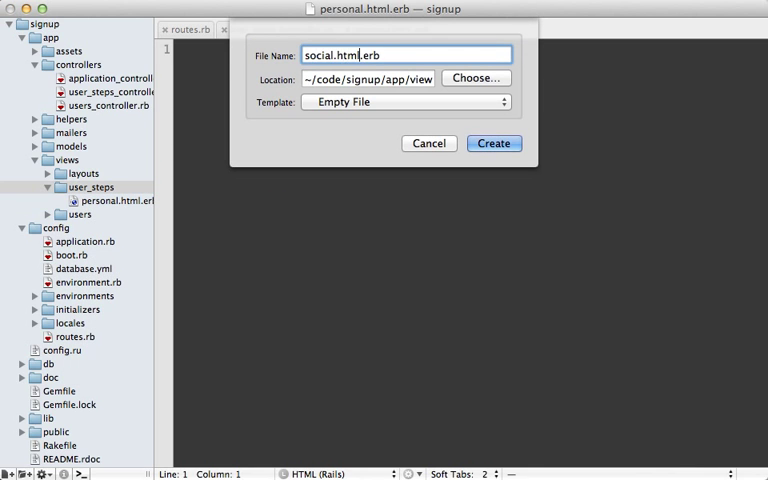
pyautogui.click(493, 143)
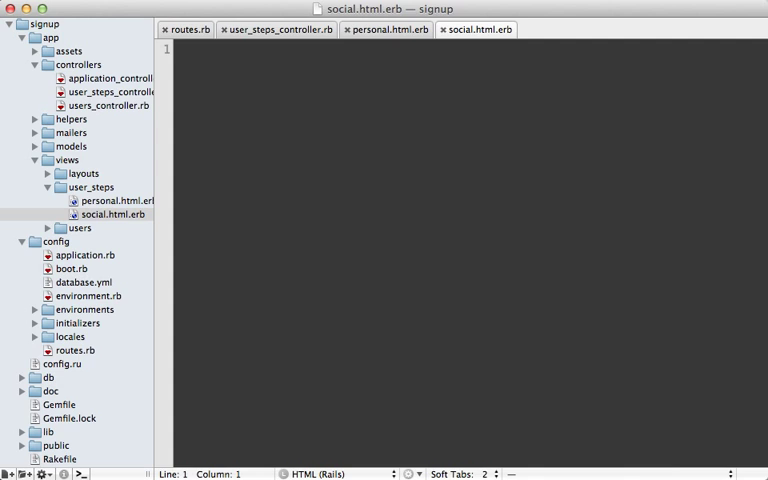
pyautogui.click(388, 28)
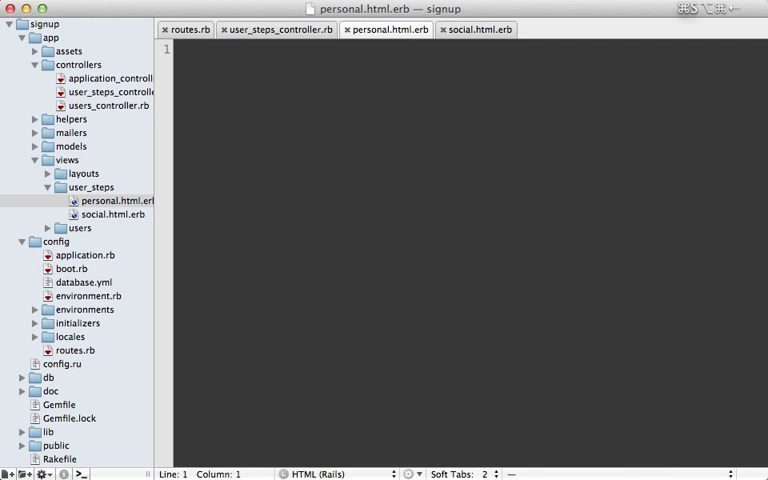
pyautogui.write('Personal')
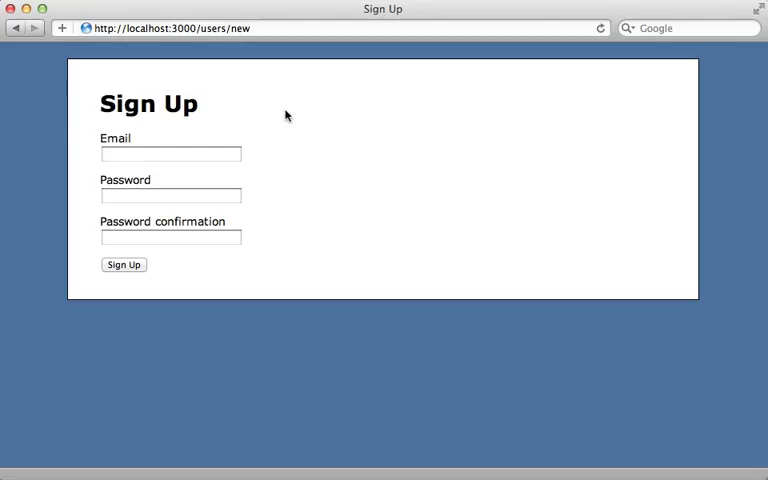
pyautogui.moveTo(248, 63)
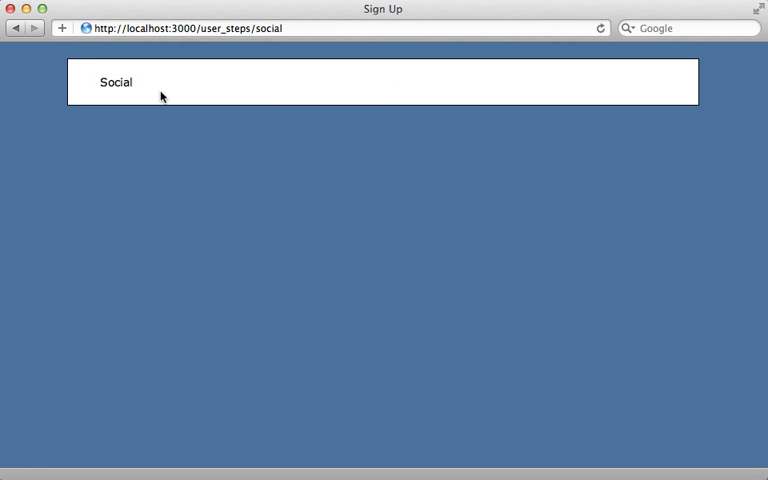
pyautogui.moveTo(240, 70)
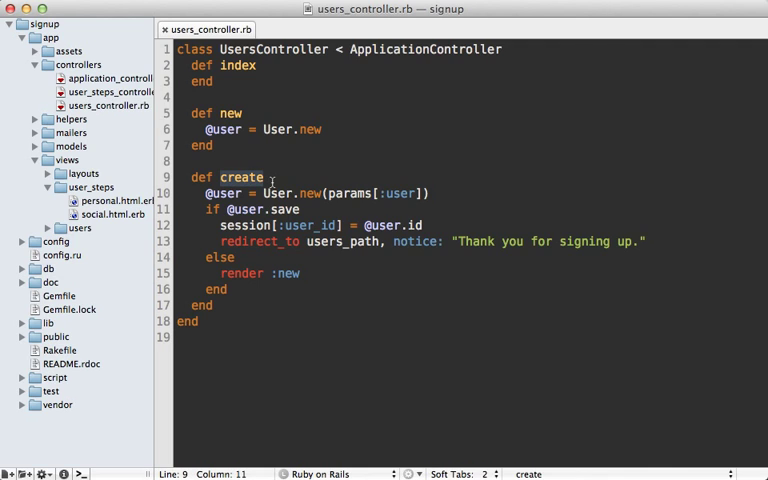
# Change the create action's redirect_to target to user_steps_path.
pyautogui.click(293, 209)
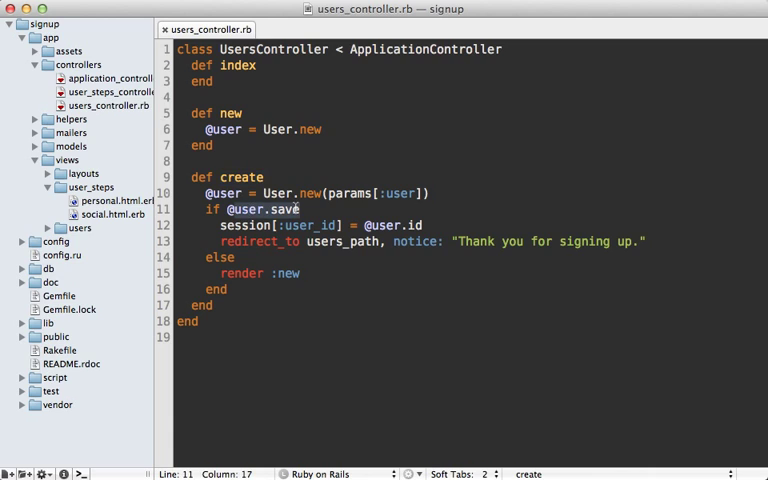
pyautogui.click(395, 209)
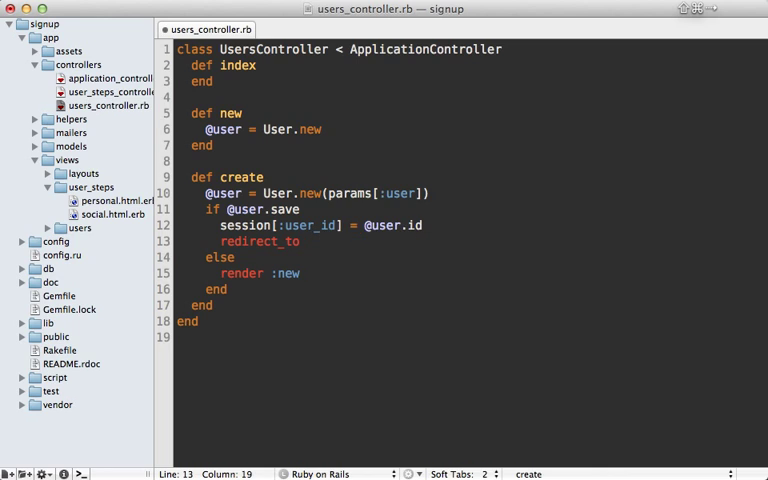
pyautogui.write('user_steps_pa')
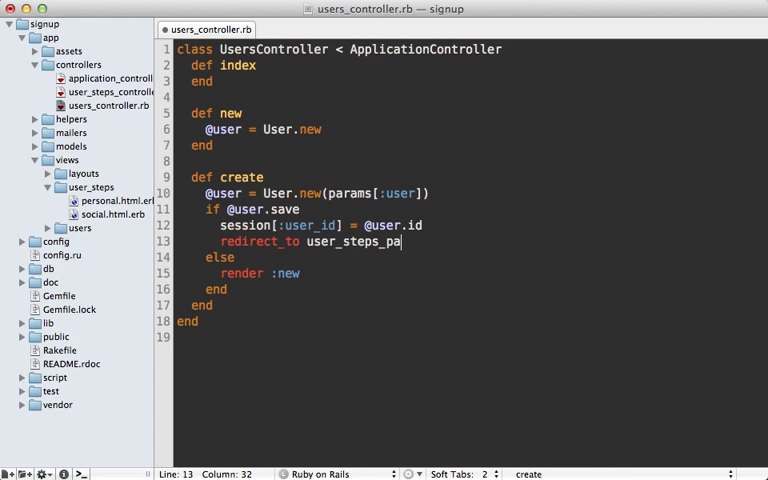
pyautogui.write('th')
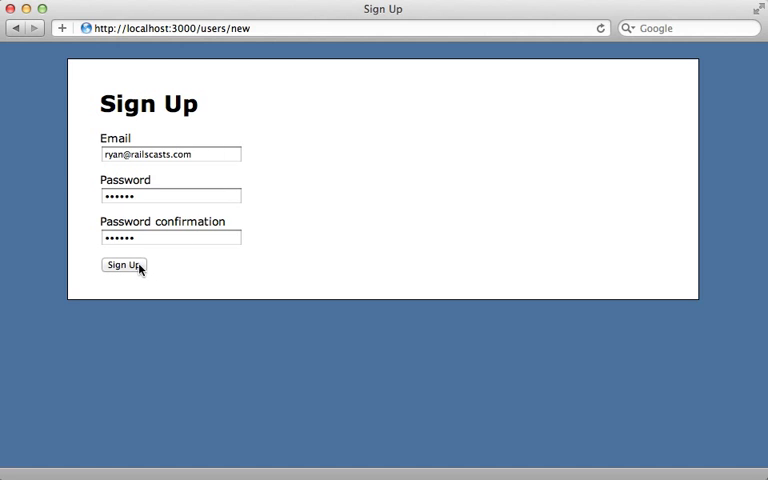
# Submit the Sign Up form to reach the personal step page showing 'Personal'.
pyautogui.click(121, 265)
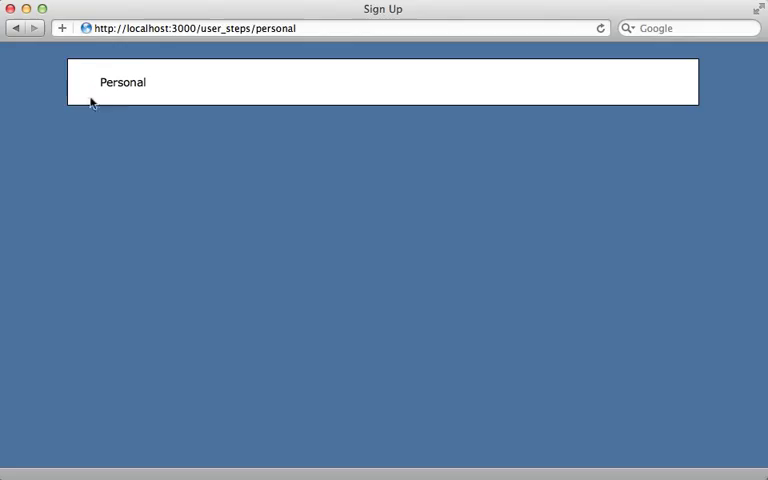
pyautogui.moveTo(131, 104)
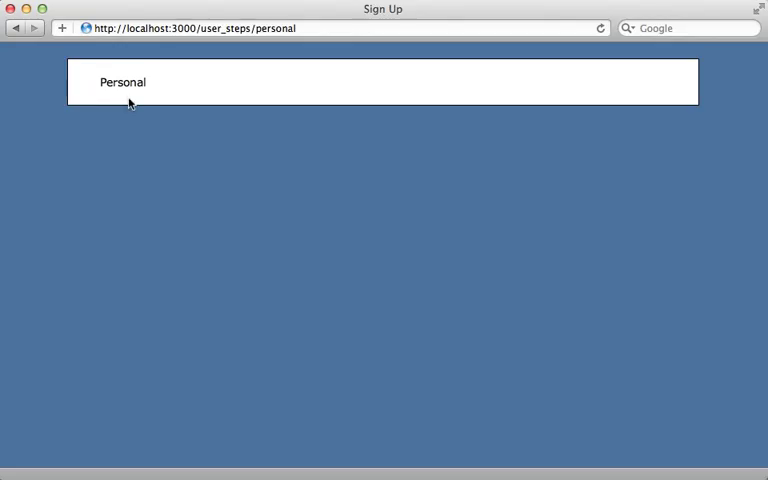
pyautogui.moveTo(195, 119)
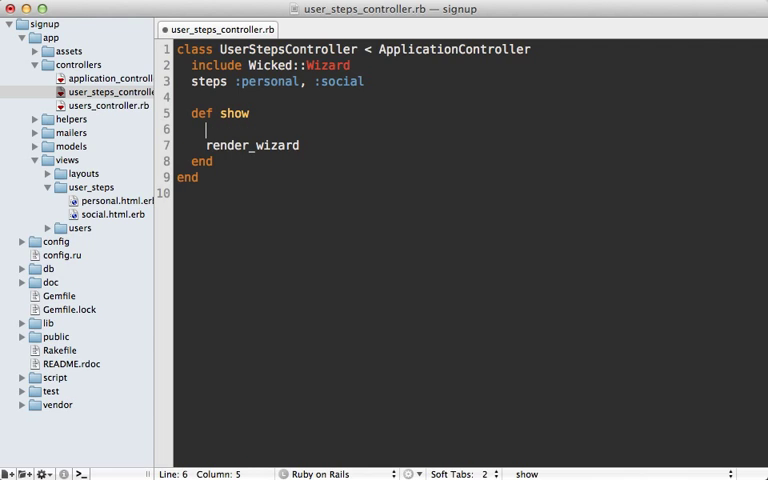
pyautogui.write('@user =')
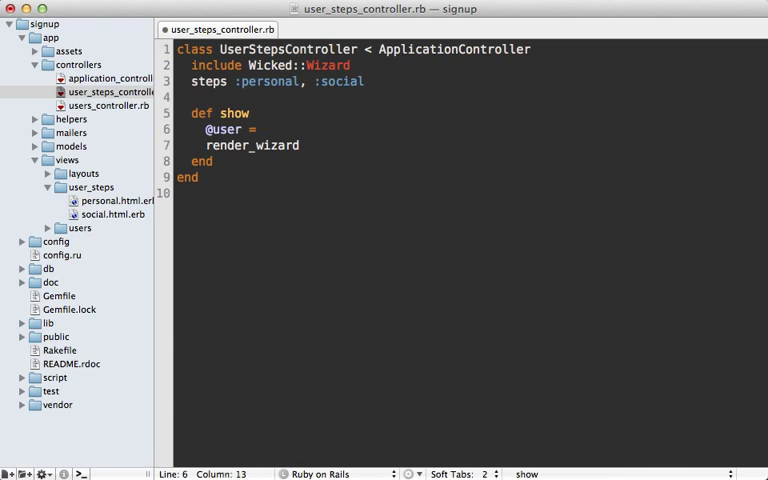
pyautogui.write('current_user')
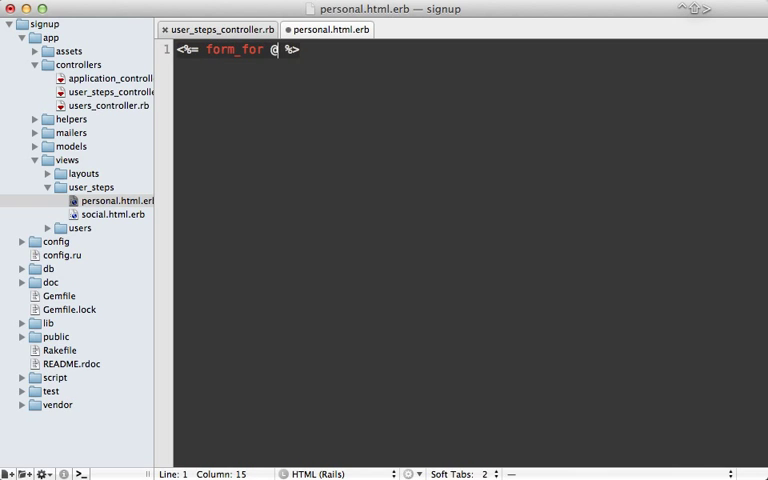
pyautogui.write('user')
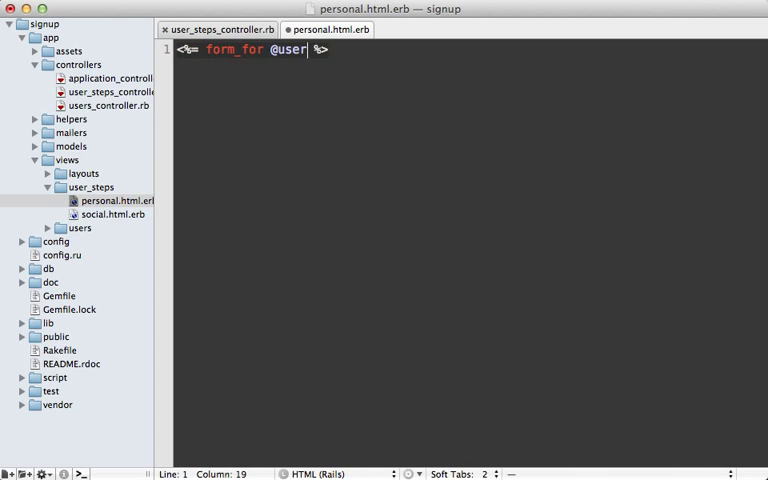
pyautogui.write(', url')
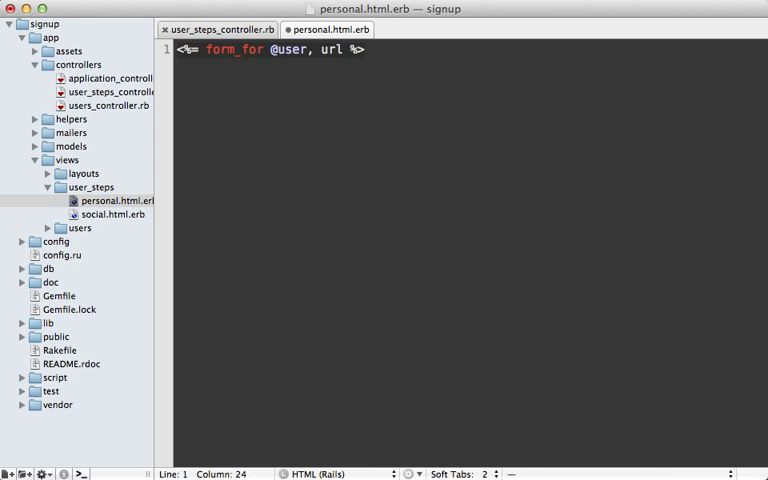
pyautogui.write(':')
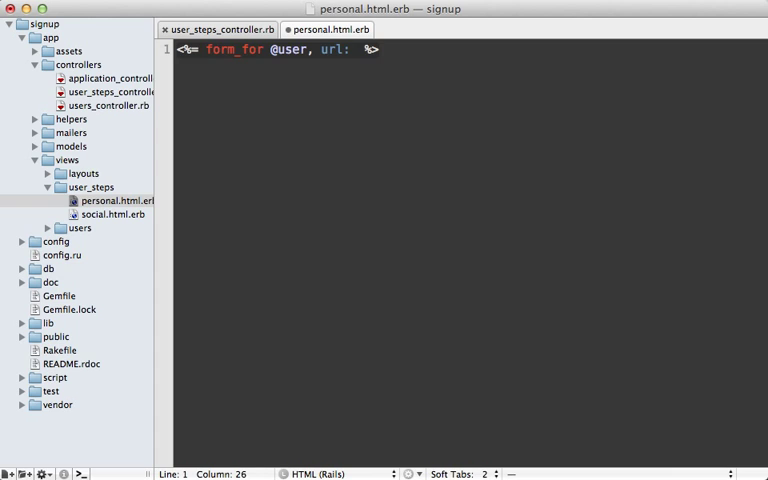
pyautogui.write('wi')
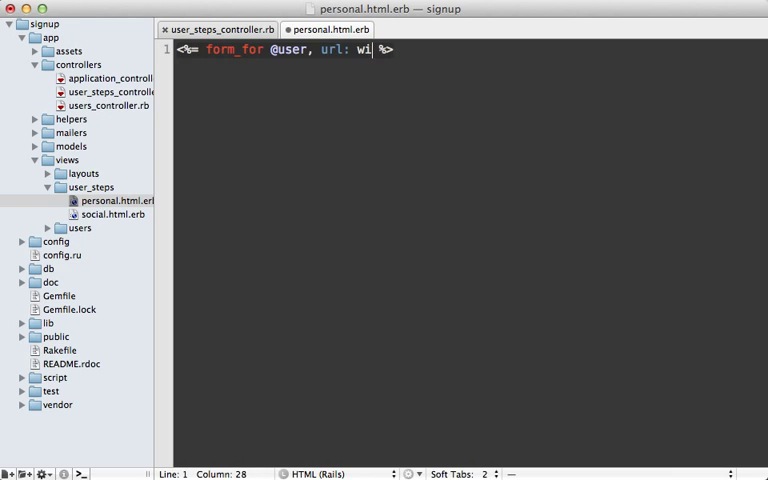
pyautogui.write('zard_path')
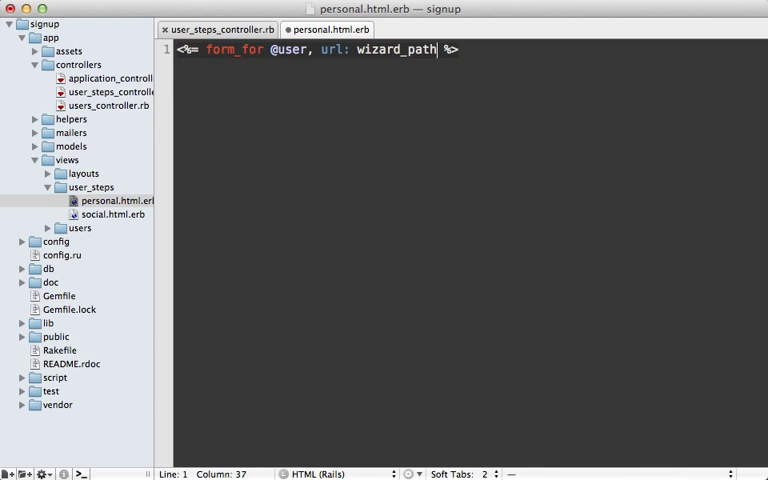
pyautogui.write('do |f|')
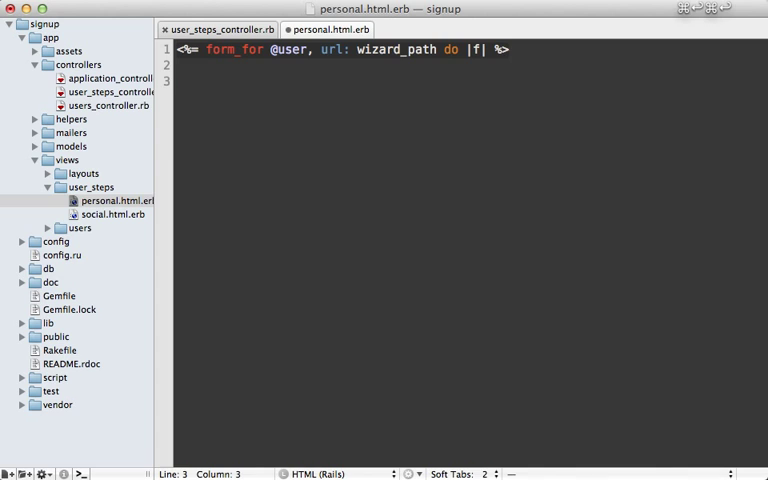
pyautogui.write('<% end %>')
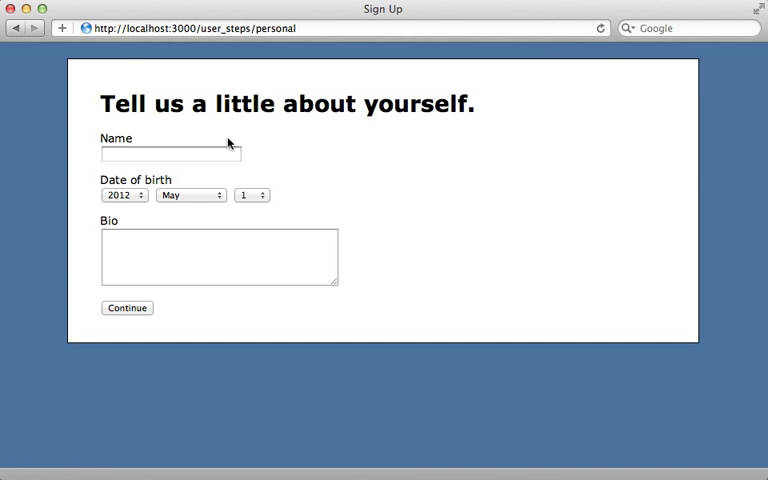
pyautogui.moveTo(156, 312)
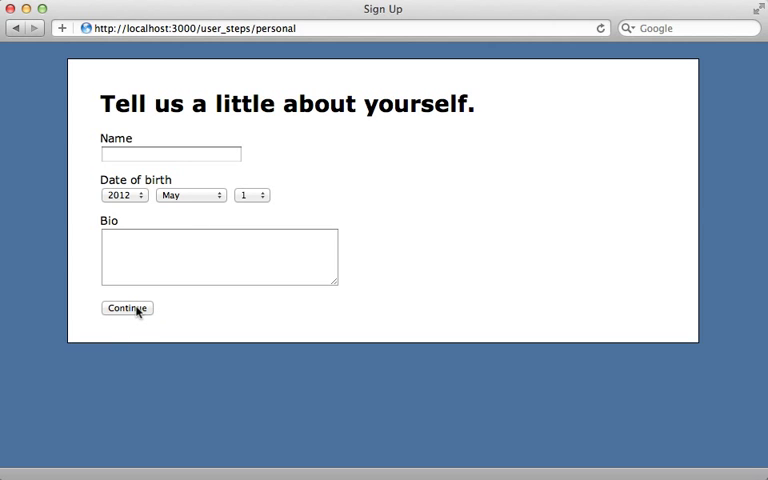
# Submit the personal details form with Continue.
pyautogui.click(127, 308)
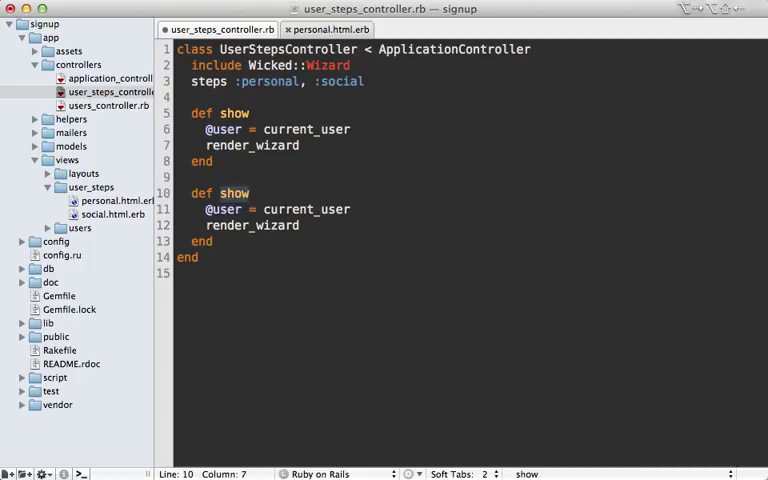
pyautogui.write('update')
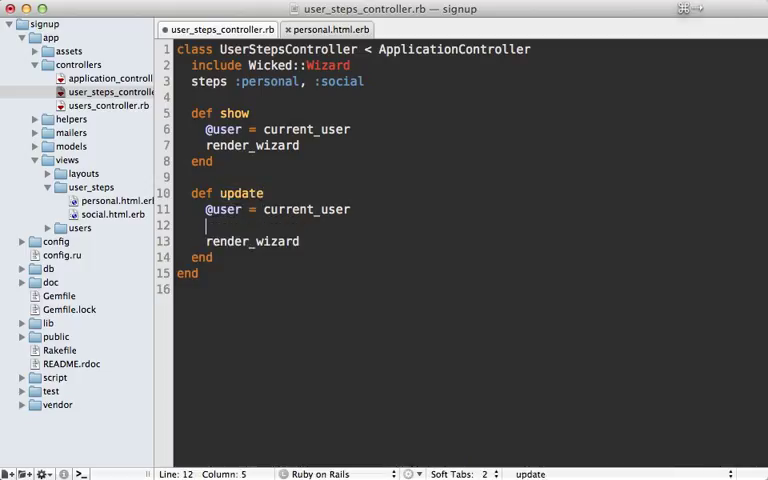
pyautogui.write('@user.')
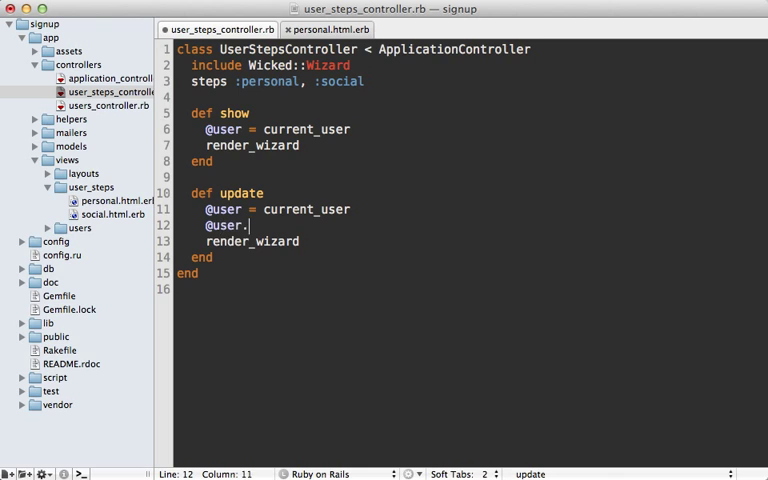
pyautogui.write('attributes = params[:id]')
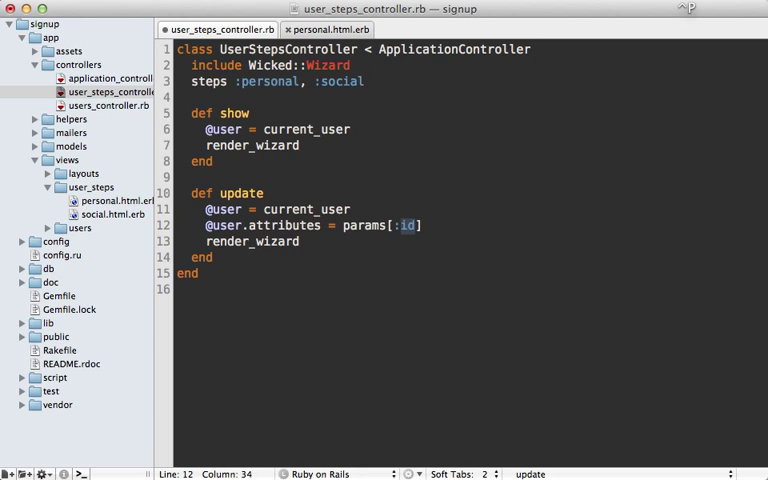
pyautogui.write('user')
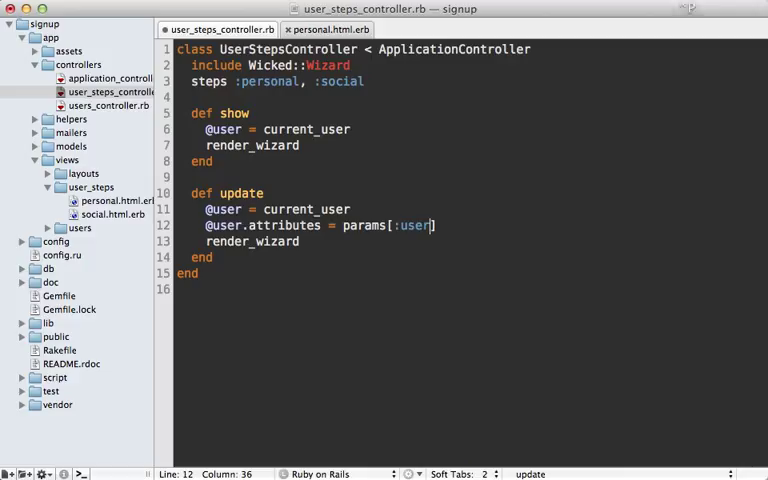
pyautogui.click(298, 241)
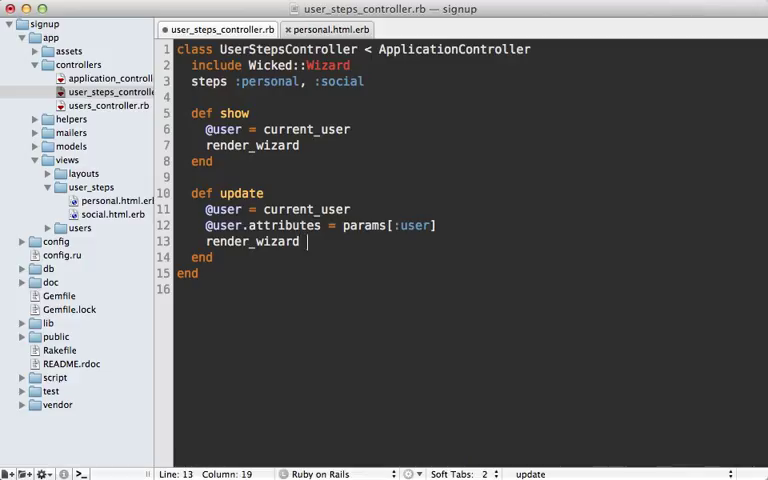
pyautogui.write('@user')
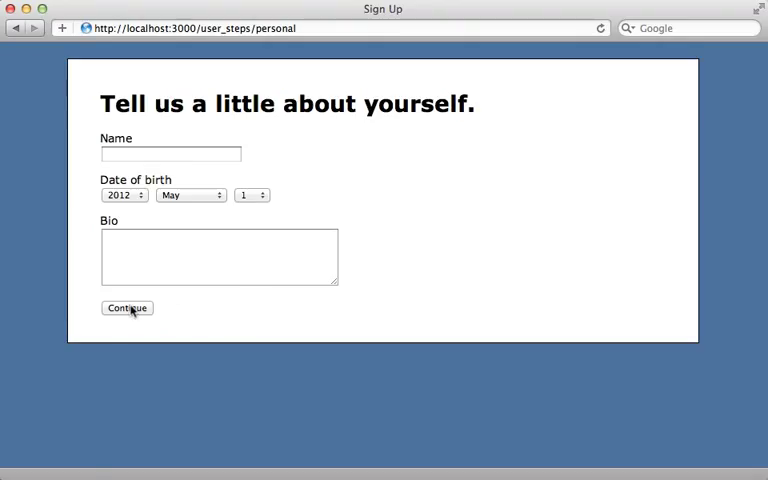
# Submit the personal step and return to Safari to check the social step.
pyautogui.click(127, 308)
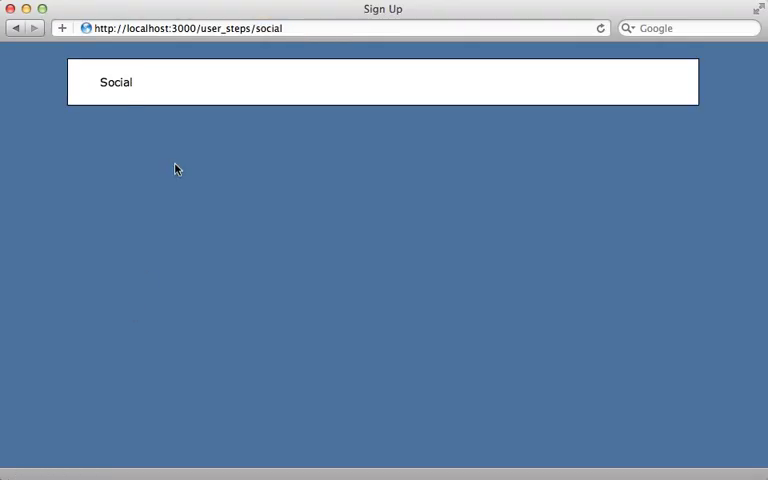
pyautogui.moveTo(153, 97)
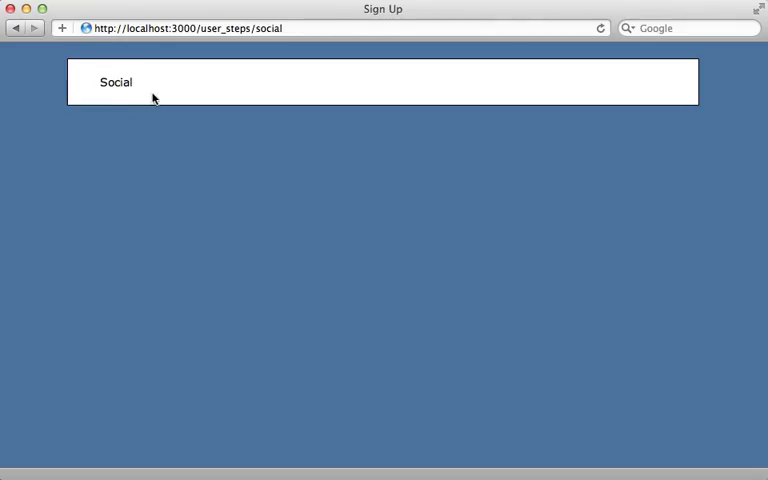
pyautogui.moveTo(143, 93)
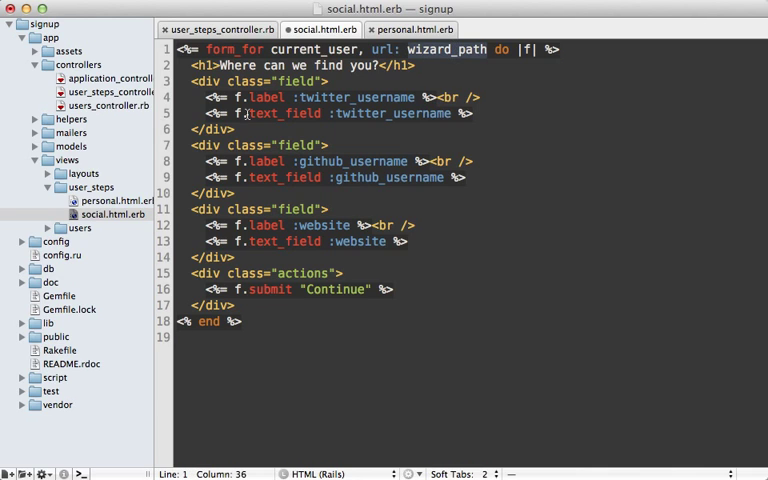
pyautogui.click(312, 345)
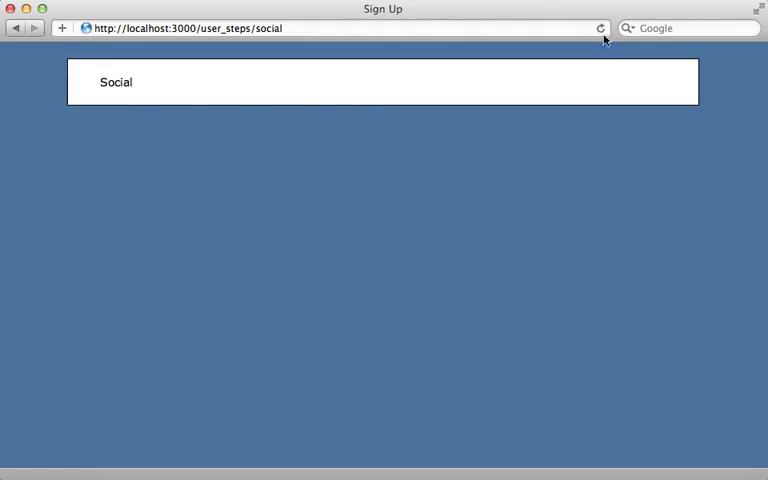
# Reload the social step and submit its Twitter, GitHub and website form.
pyautogui.click(600, 28)
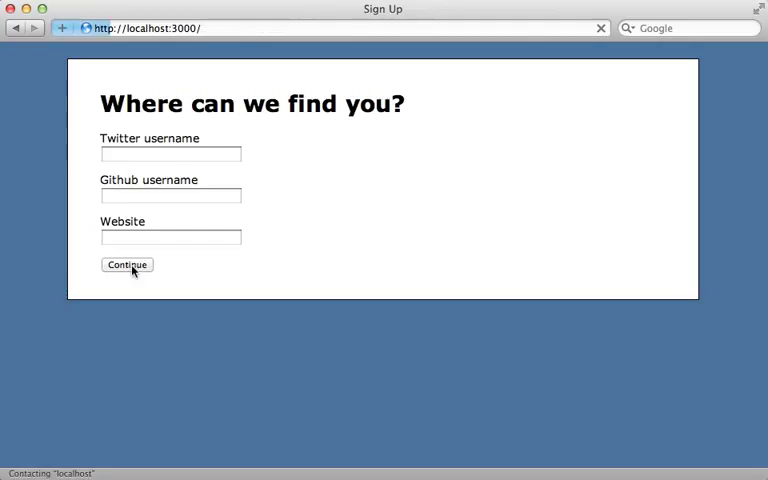
pyautogui.click(126, 264)
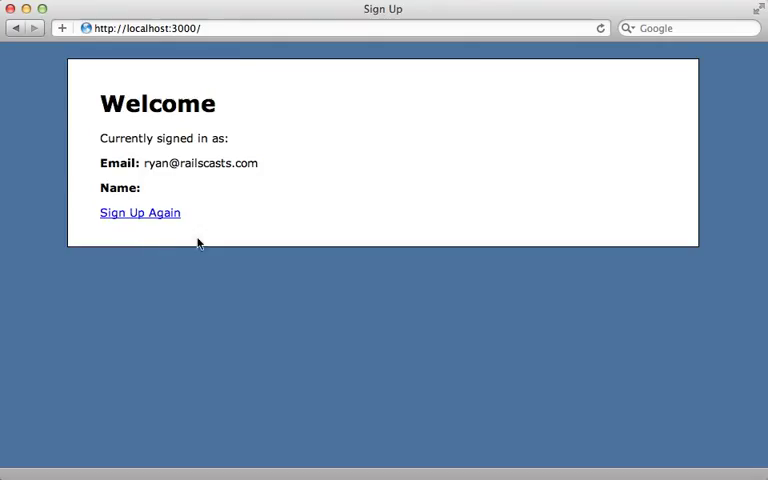
pyautogui.moveTo(209, 198)
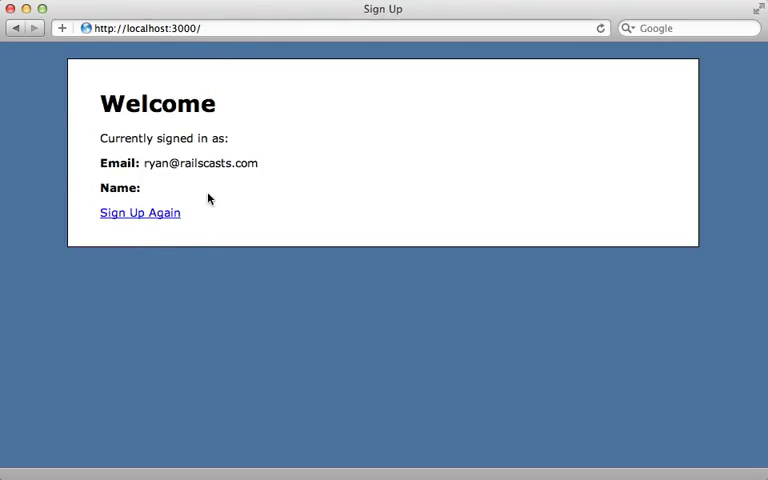
pyautogui.moveTo(196, 187)
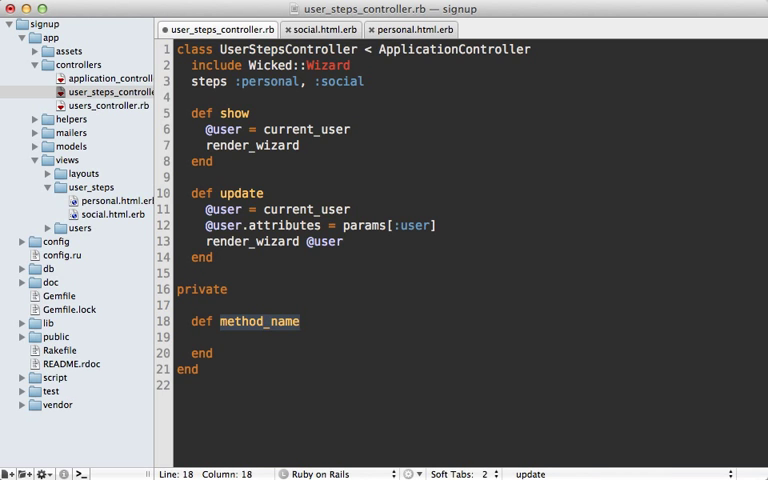
# Define redirect_to_finish_wizard redirecting to root_url with notice "Thank you for signing up.".
pyautogui.write('redirect_t')
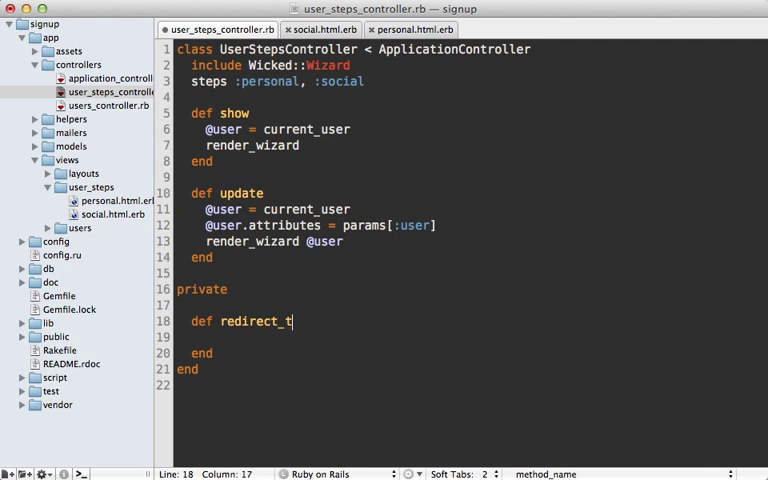
pyautogui.write('o_finish_wizard')
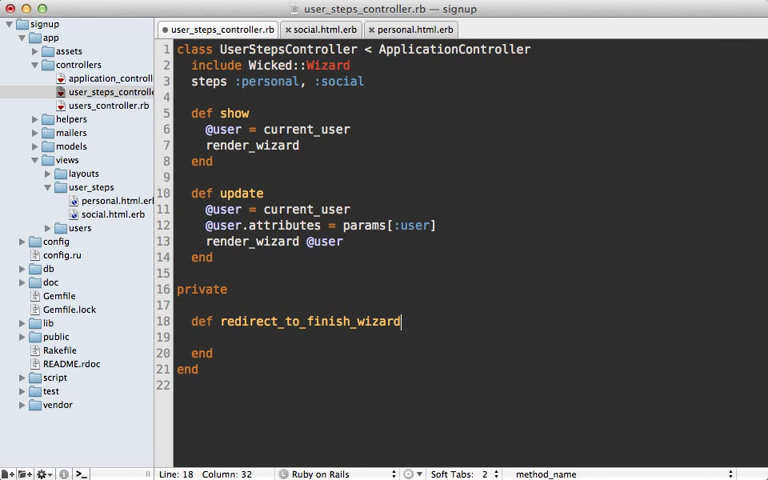
pyautogui.write('redirect_')
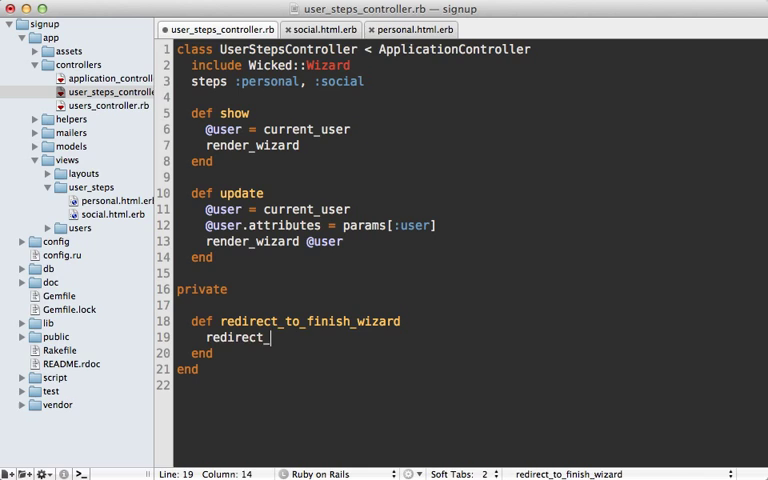
pyautogui.write('to root_url')
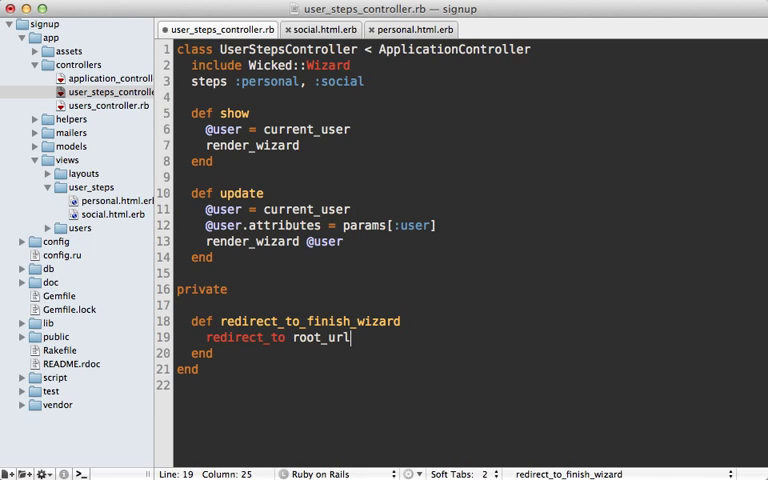
pyautogui.write(', no')
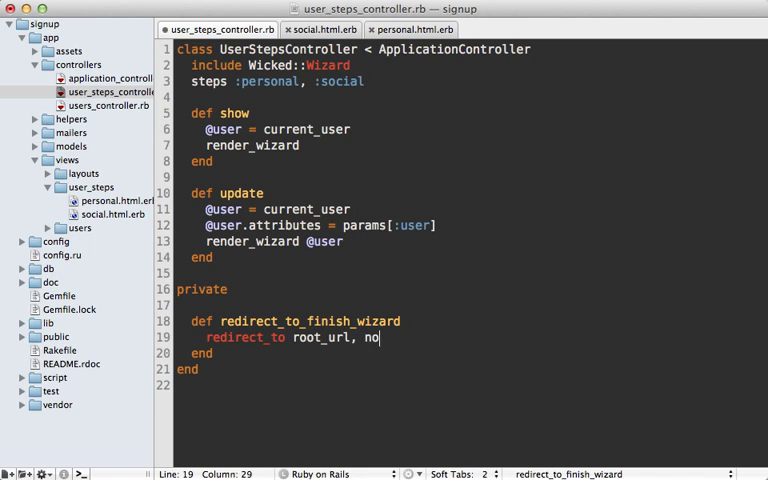
pyautogui.write('tice: "Thank you"')
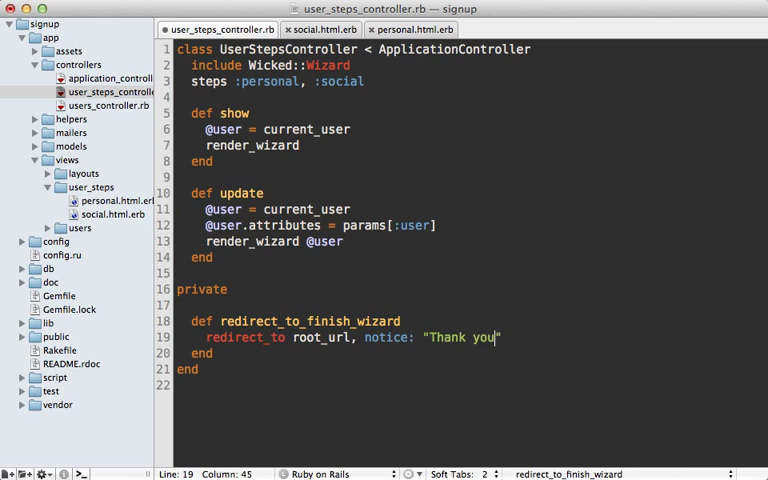
pyautogui.write('for signing up.')
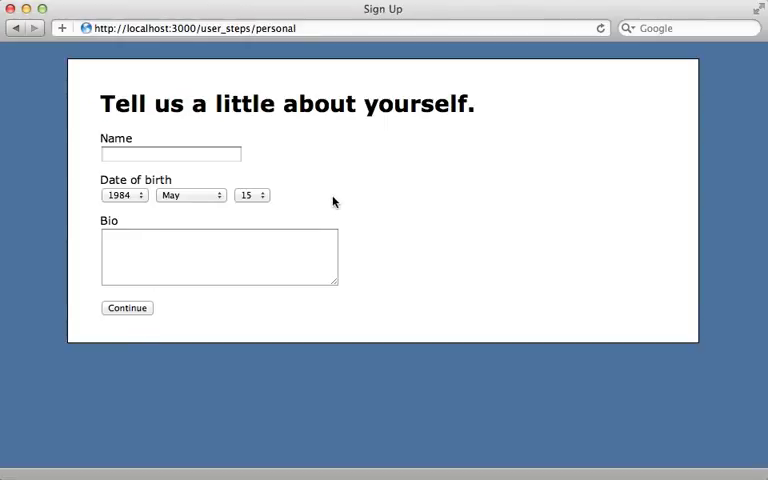
pyautogui.moveTo(189, 314)
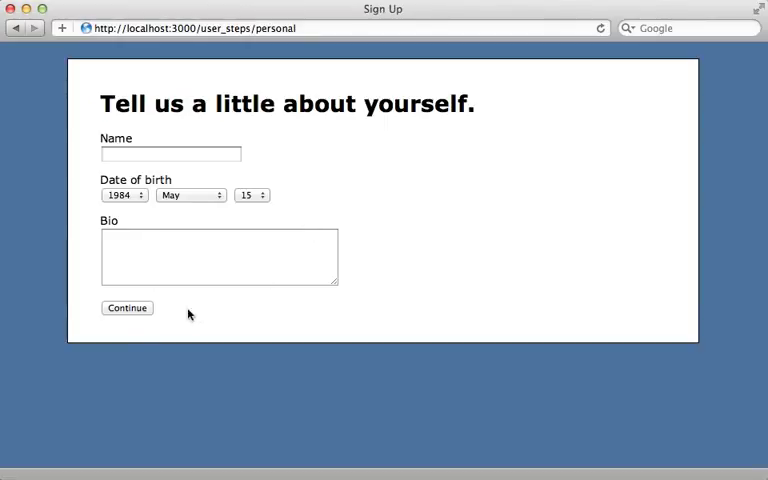
pyautogui.moveTo(197, 316)
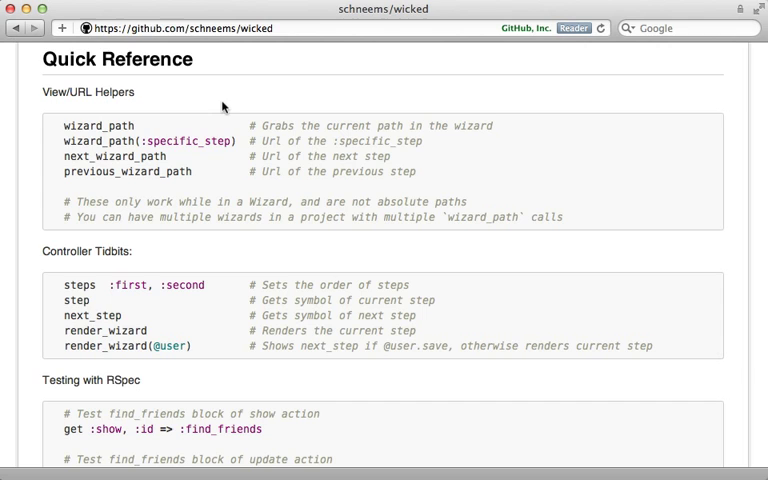
pyautogui.moveTo(196, 112)
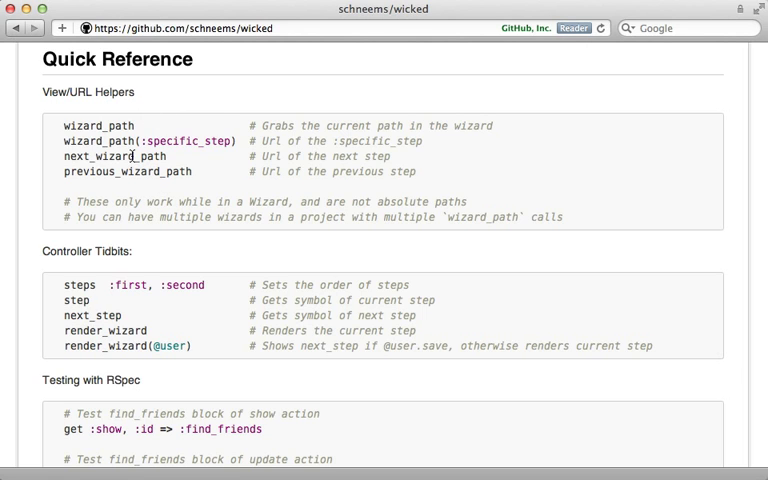
# Select the next_wizard_path helper in the Wicked README's Quick Reference.
pyautogui.doubleClick(113, 156)
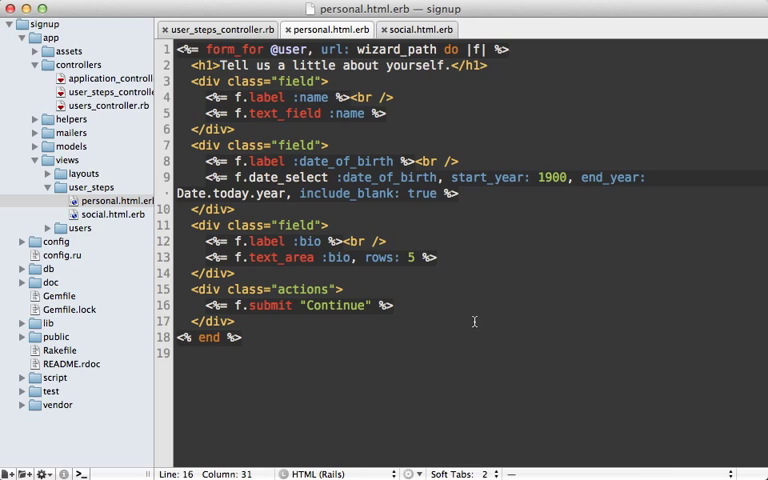
# Add 'or skip this step' linking to next_wizard_path after the form's submit button.
pyautogui.press('Return')
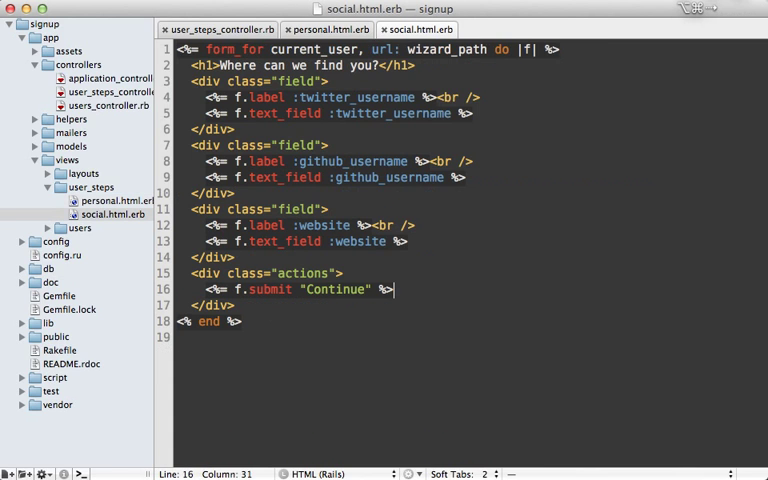
pyautogui.write('or <%= link_to "skip this step", next_wizard_path %>')
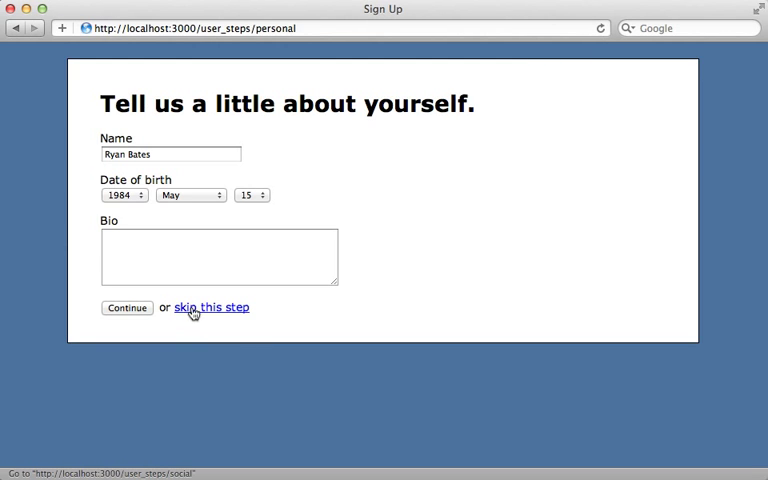
# Skip to the social step and enter 'sdhfd asdf' as the Twitter username.
pyautogui.click(211, 307)
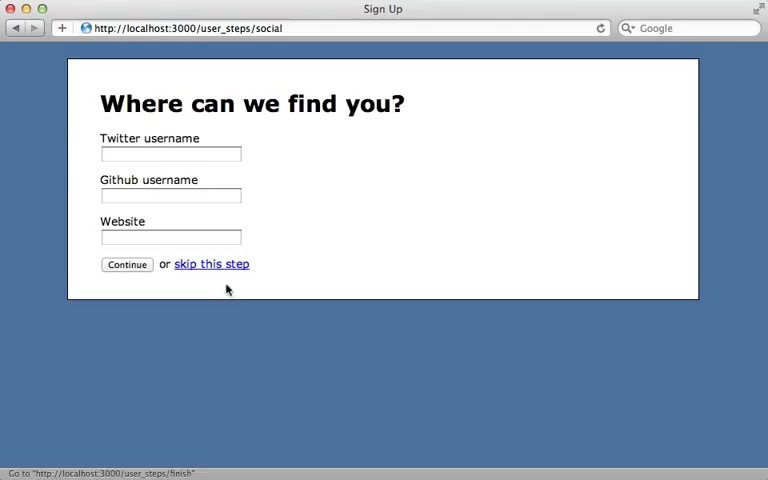
pyautogui.moveTo(227, 302)
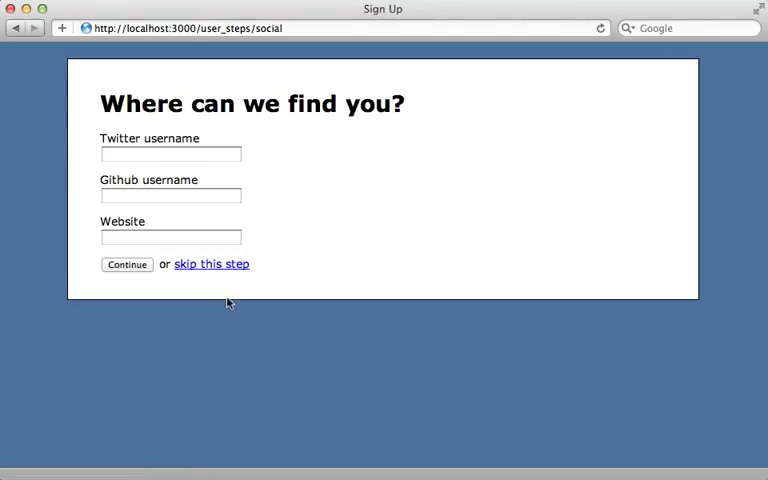
pyautogui.moveTo(176, 172)
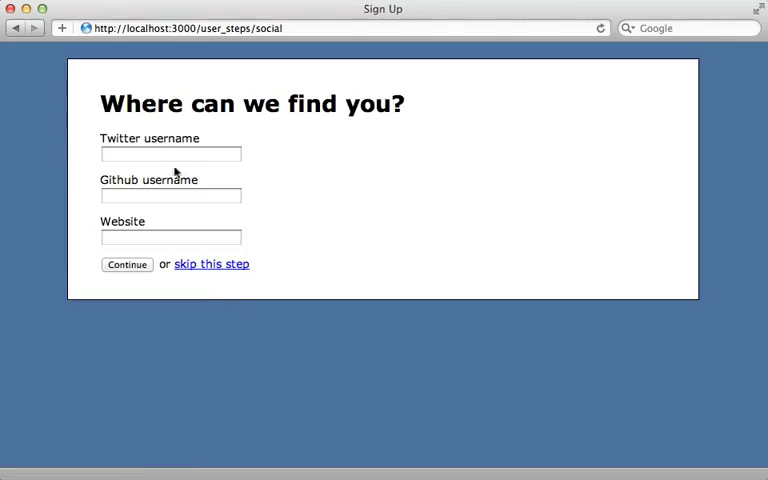
pyautogui.click(170, 154)
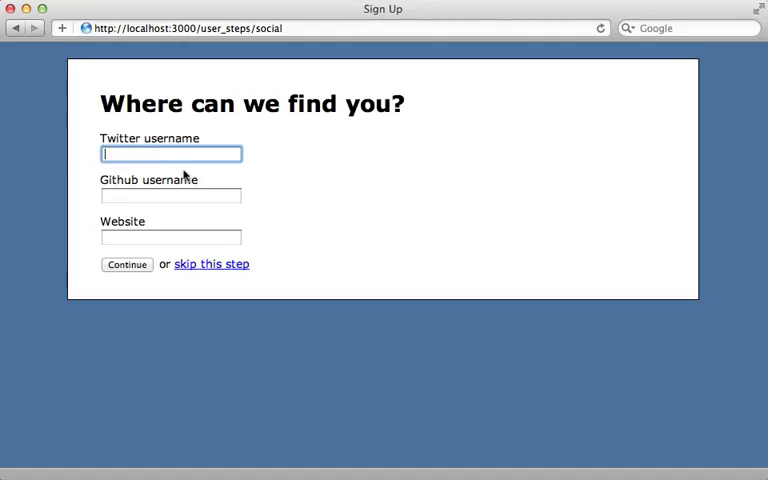
pyautogui.write('sdhfd asdf')
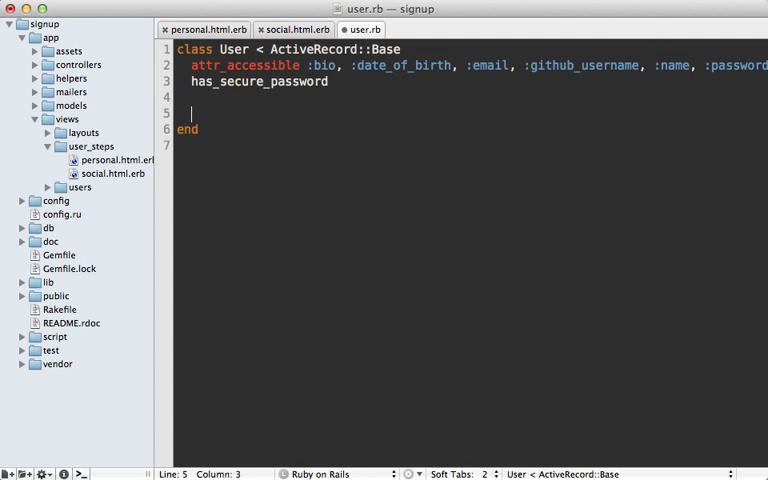
# Add validates_format_of :twitter_username, without: /\W/ to the User model.
pyautogui.write('validates_format_')
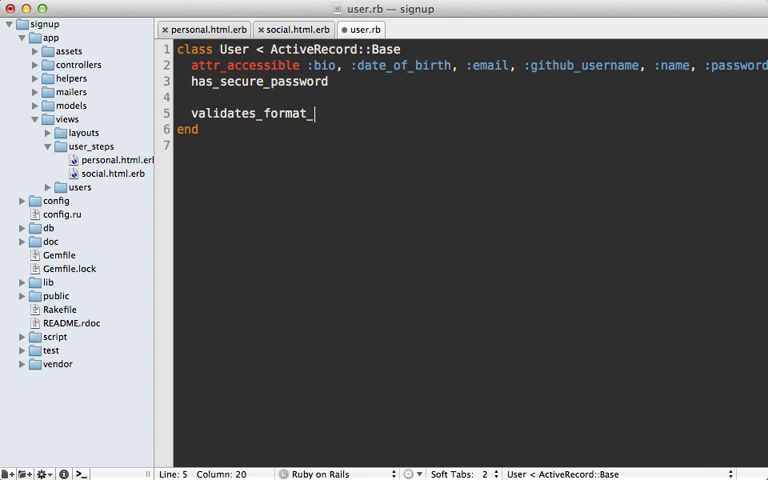
pyautogui.write('of :tw')
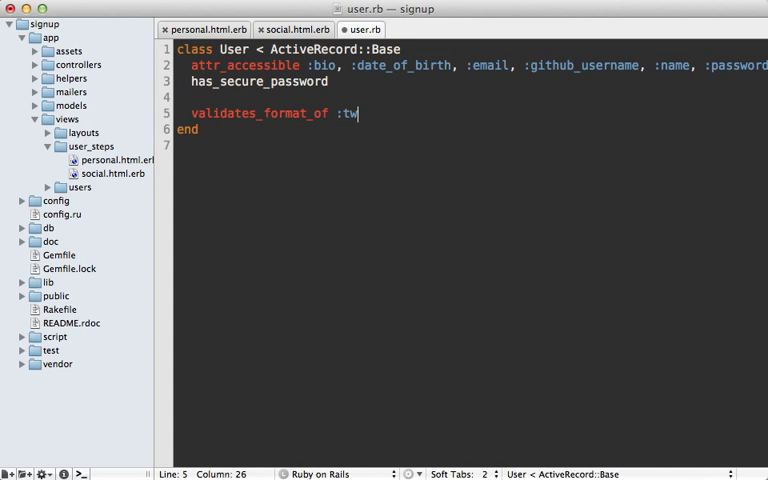
pyautogui.write('itter_username, without')
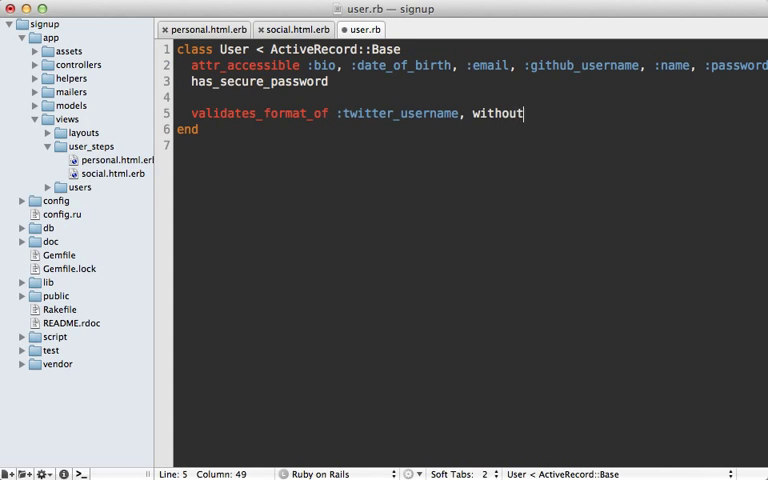
pyautogui.write(': /\\W/')
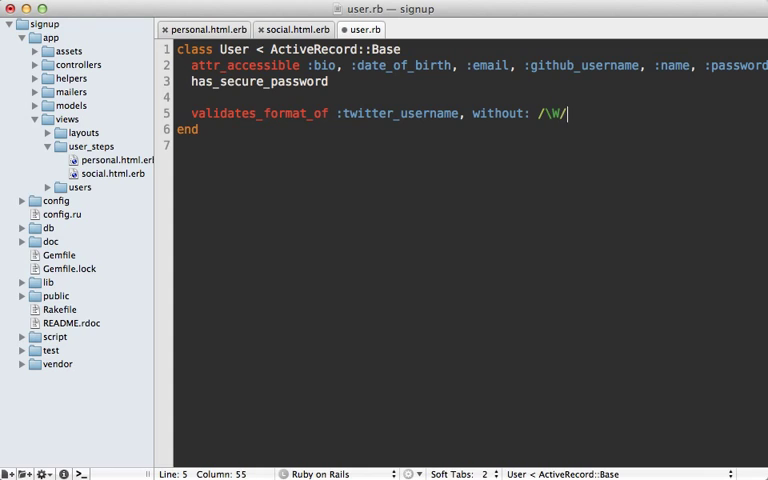
pyautogui.write(',')
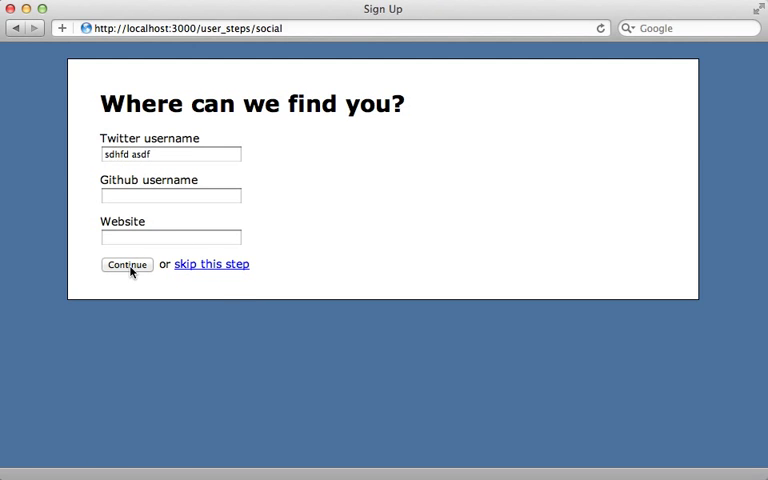
# Submit the social step with a spaced username, then blank, then restart signup.
pyautogui.click(126, 264)
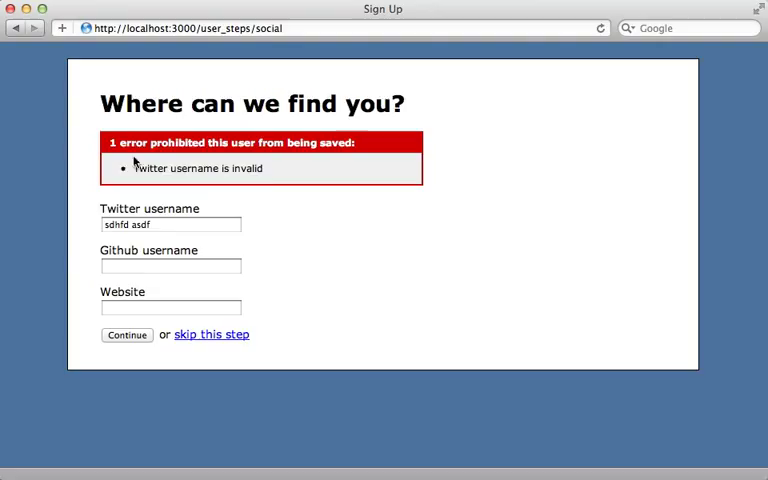
pyautogui.moveTo(238, 200)
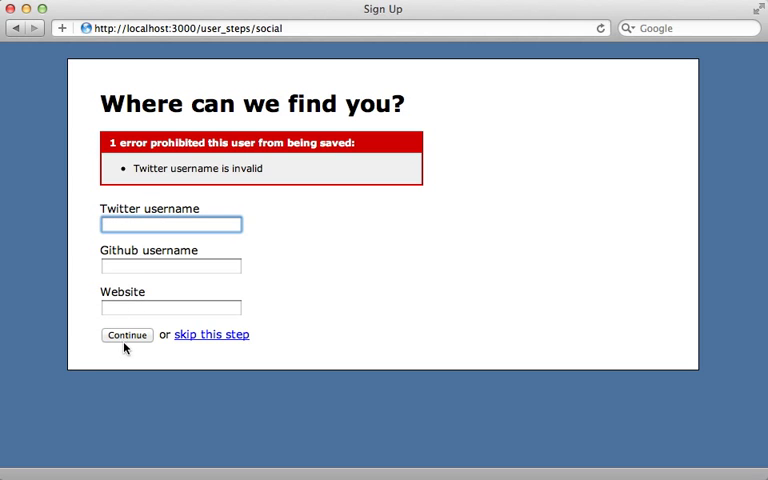
pyautogui.click(211, 334)
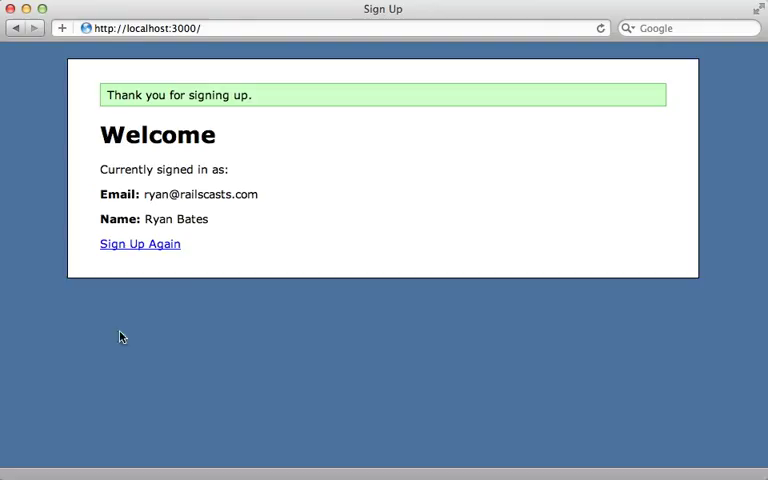
pyautogui.moveTo(188, 272)
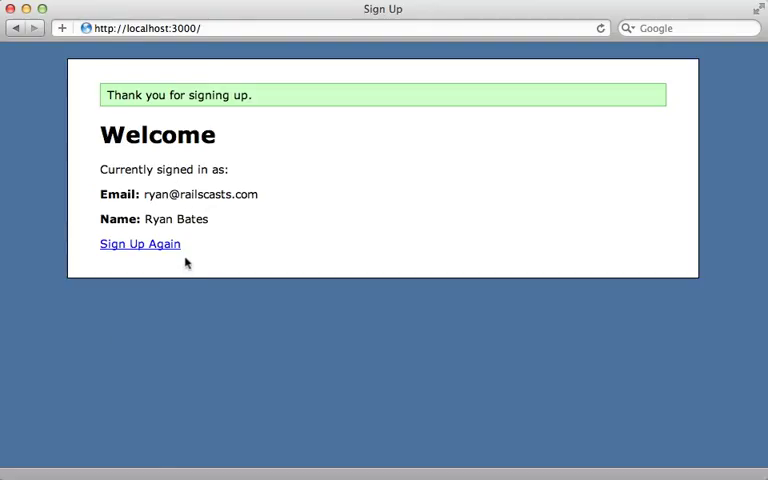
pyautogui.click(139, 243)
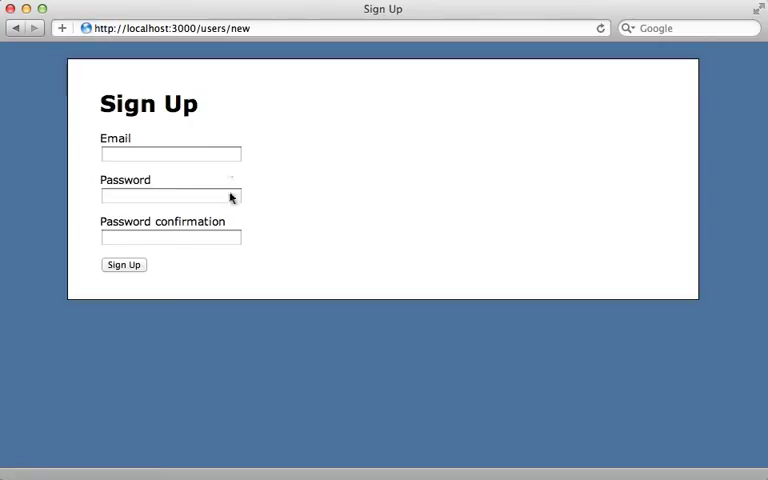
pyautogui.moveTo(177, 266)
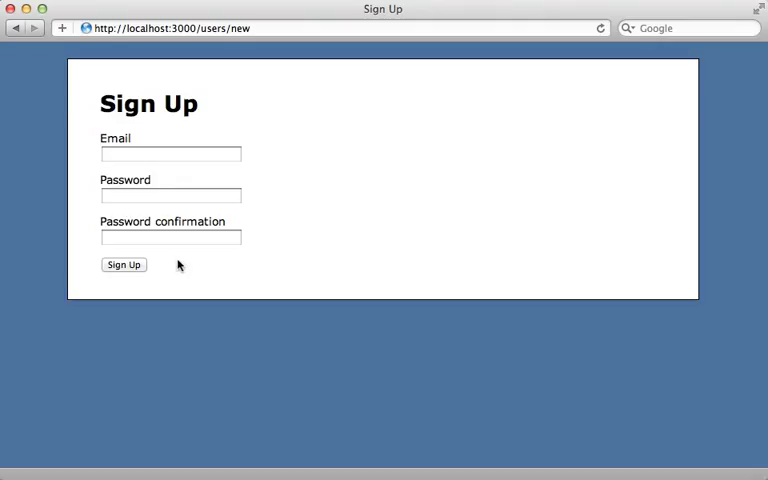
pyautogui.moveTo(221, 261)
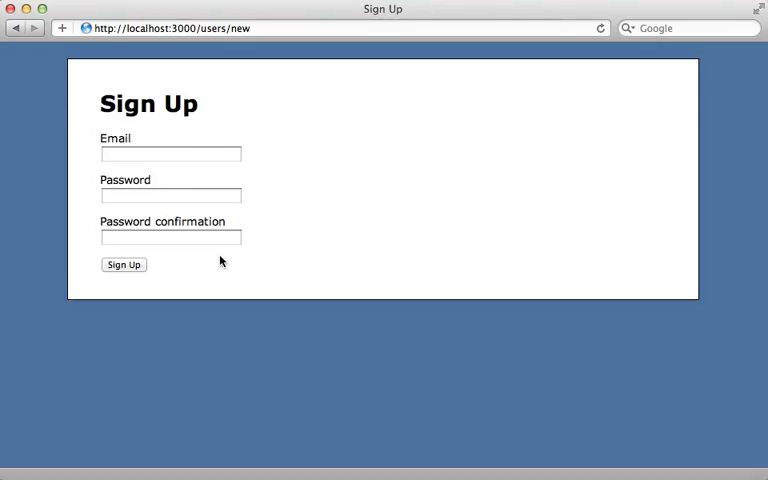
pyautogui.moveTo(231, 265)
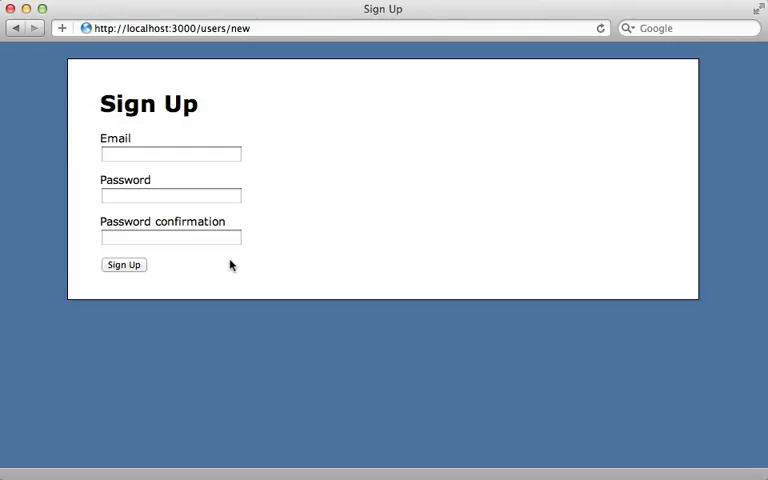
pyautogui.moveTo(195, 254)
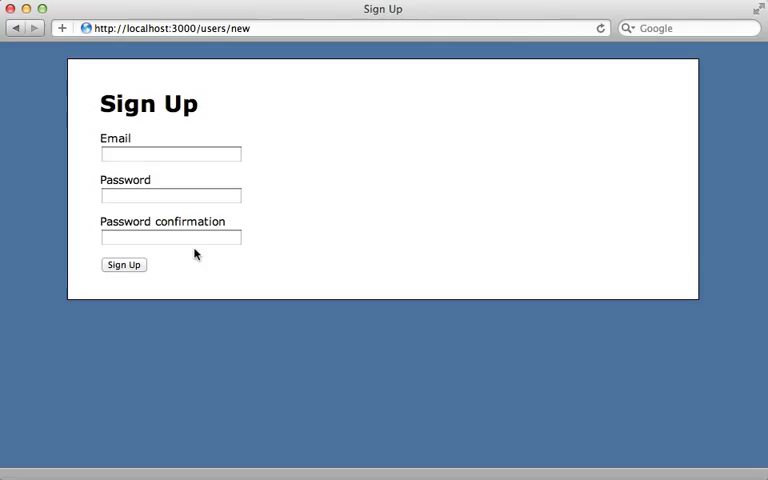
pyautogui.moveTo(212, 251)
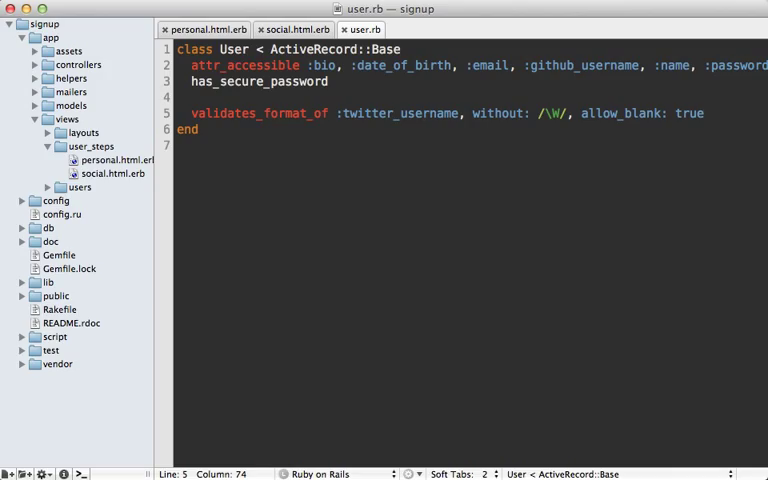
# Add validates_presence_of :twitter_username, if: :on_social_step? to user.rb.
pyautogui.write('validates_presence_of :attribute, :on => :create, :message => "can\'t be blank"')
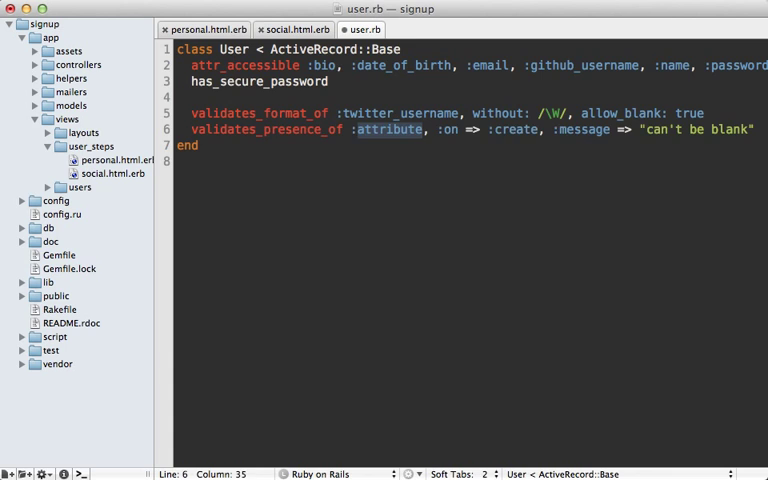
pyautogui.write('twitter_username, if')
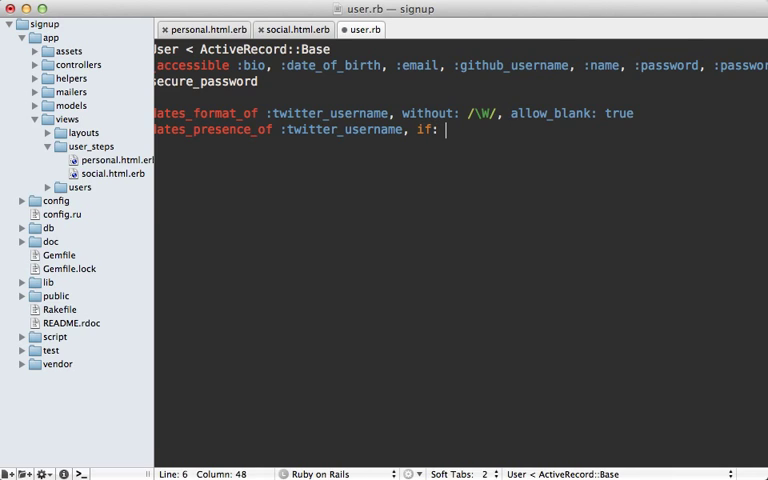
pyautogui.write(':on_social_ste')
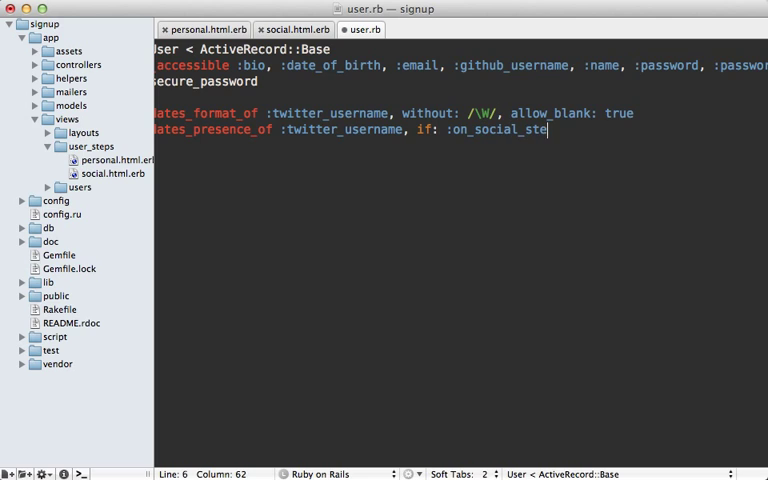
pyautogui.write('p?')
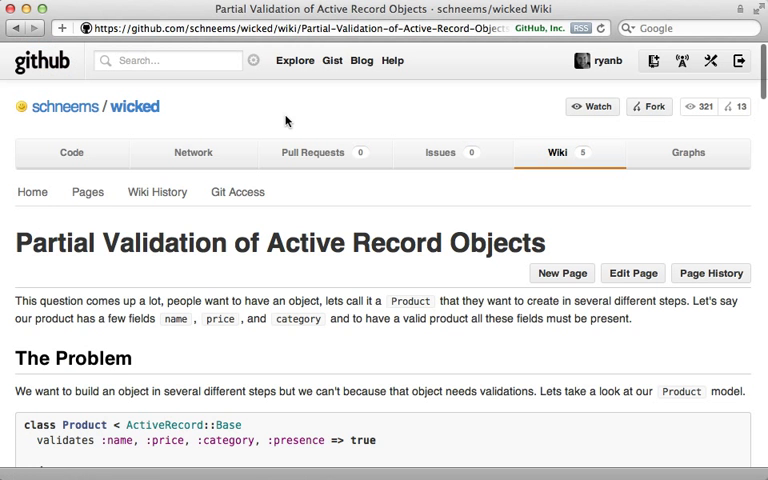
pyautogui.moveTo(200, 124)
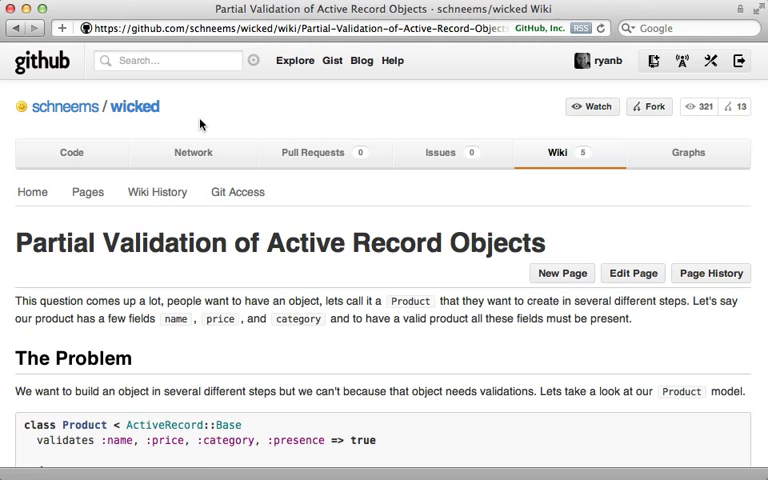
pyautogui.moveTo(293, 291)
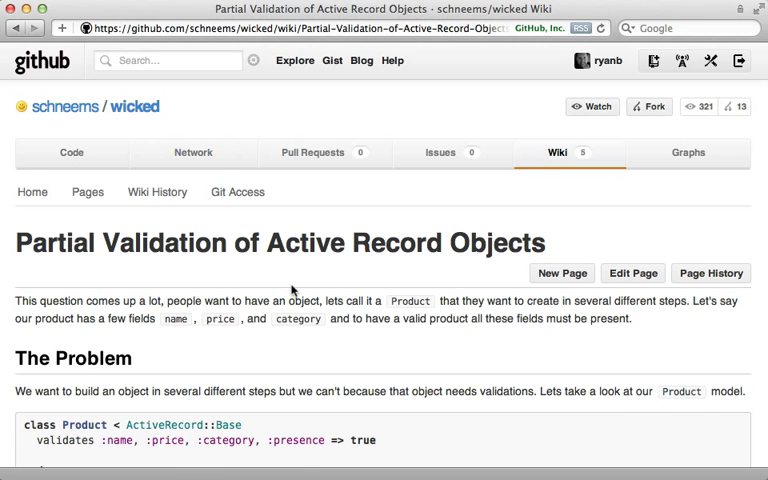
# Scroll the Partial Validation wiki page down to the status column and conditional validation solution.
pyautogui.scroll(-3)
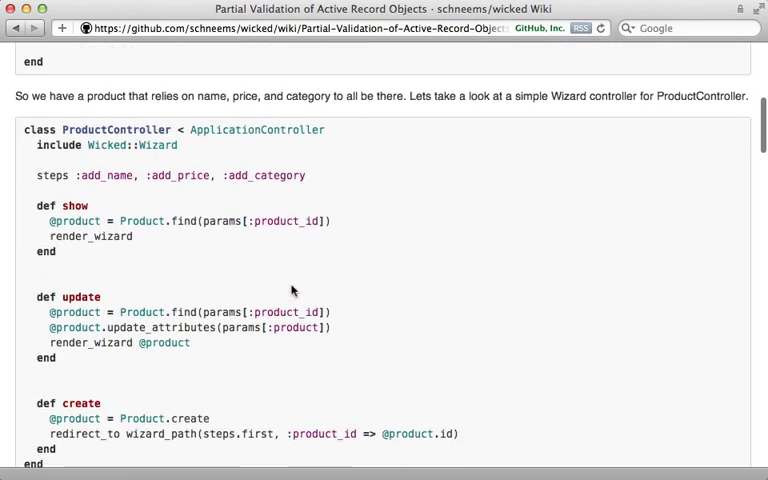
pyautogui.scroll(-3)
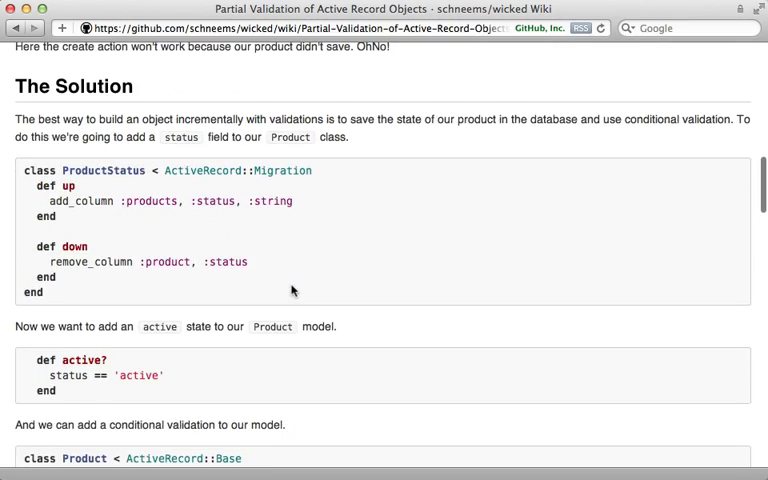
pyautogui.scroll(-3)
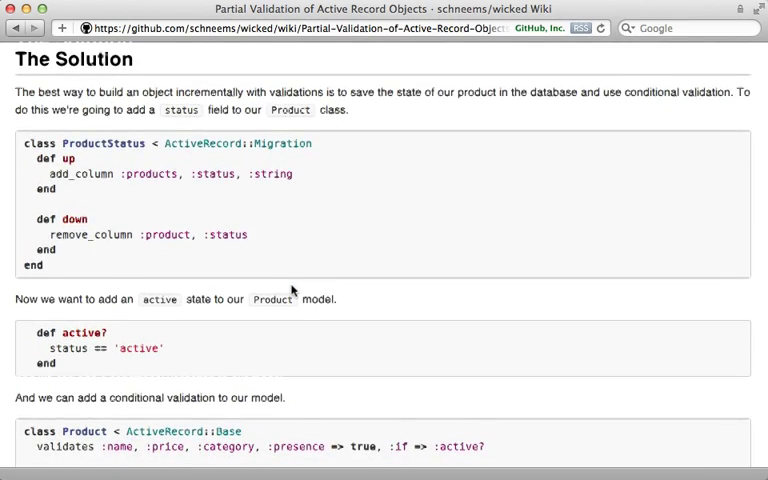
pyautogui.scroll(-3)
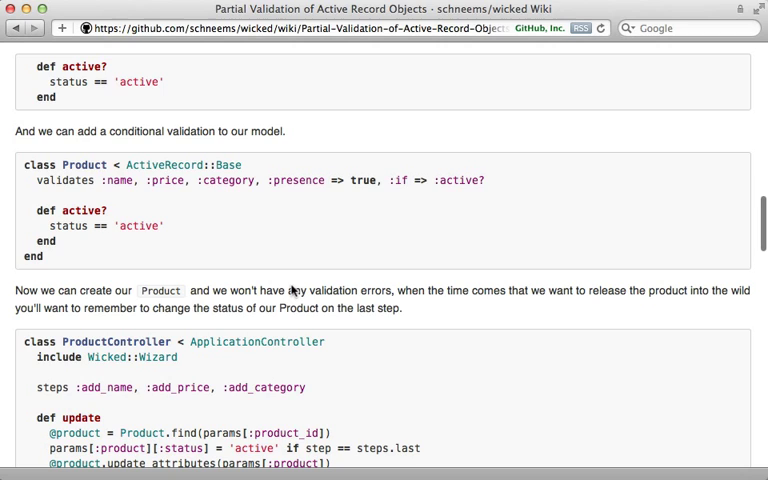
pyautogui.moveTo(362, 196)
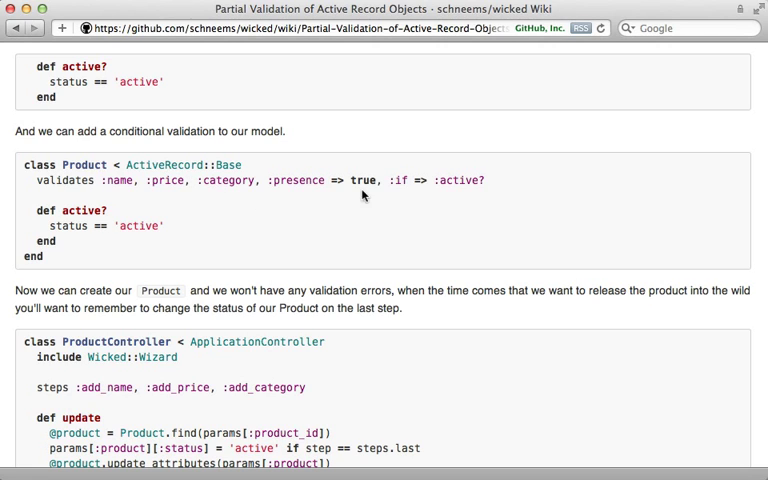
pyautogui.moveTo(288, 222)
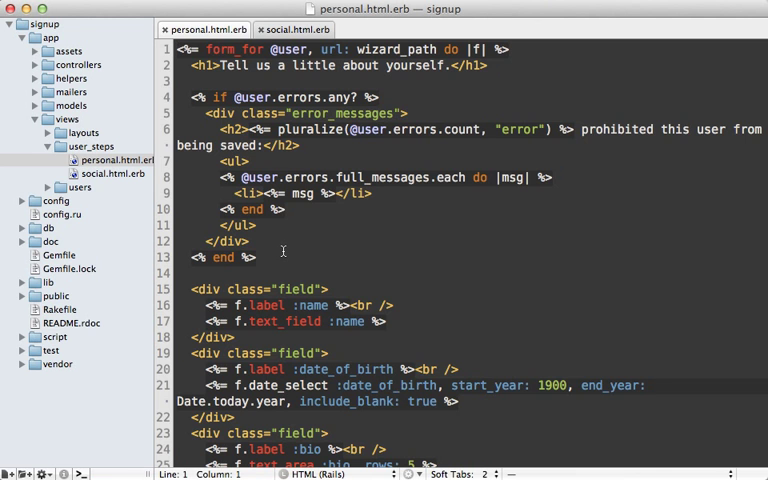
pyautogui.moveTo(294, 222)
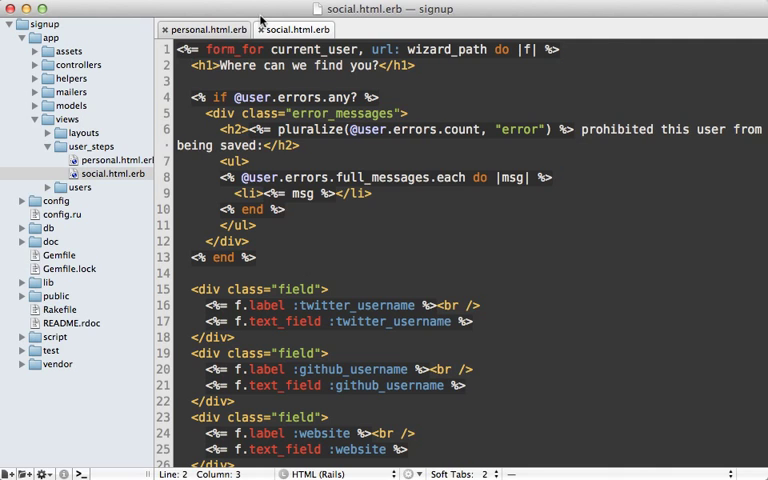
pyautogui.click(205, 29)
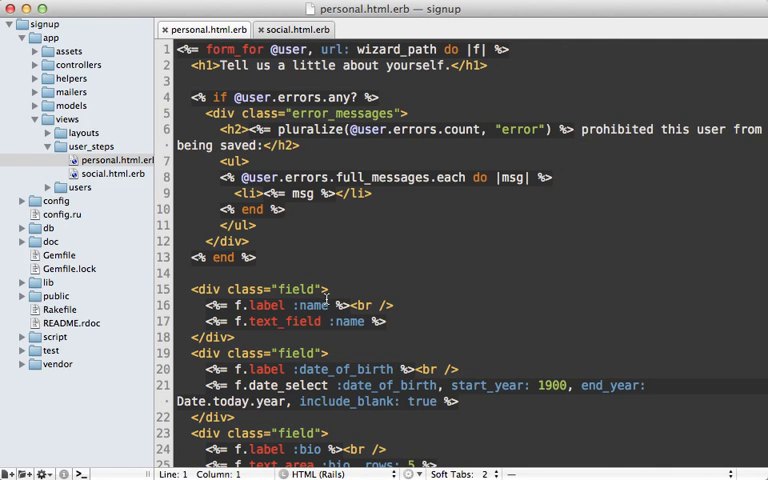
pyautogui.moveTo(317, 249)
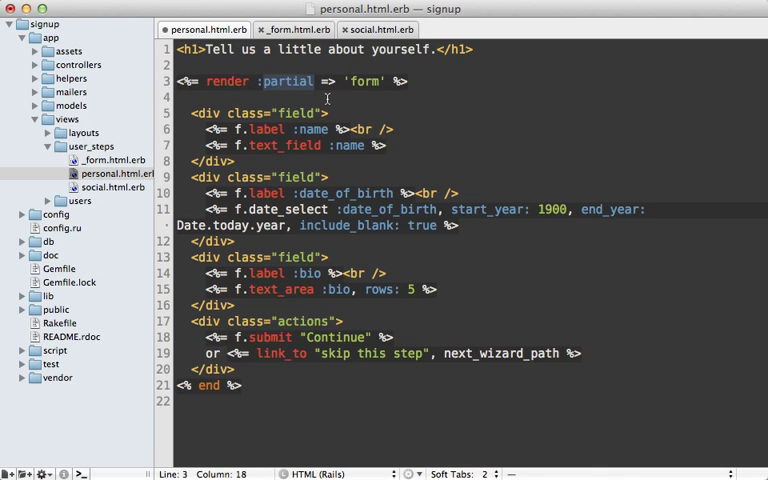
# Render the personal step with render :layout => 'form' do |f| ... end and save.
pyautogui.write(':layout')
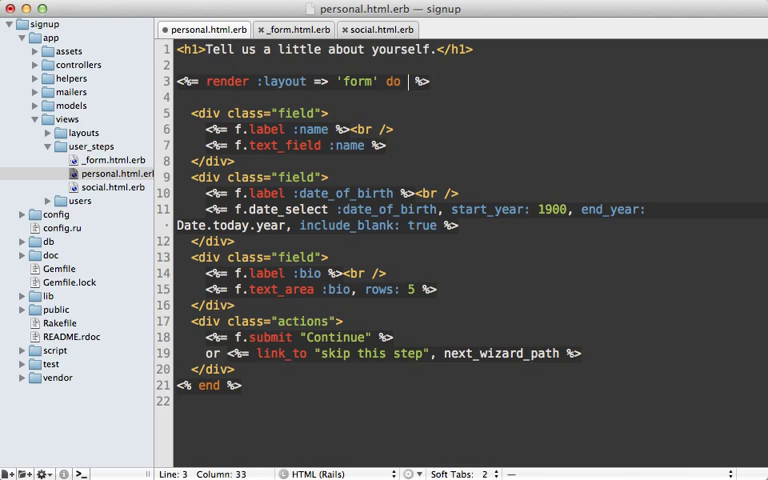
pyautogui.write('f|')
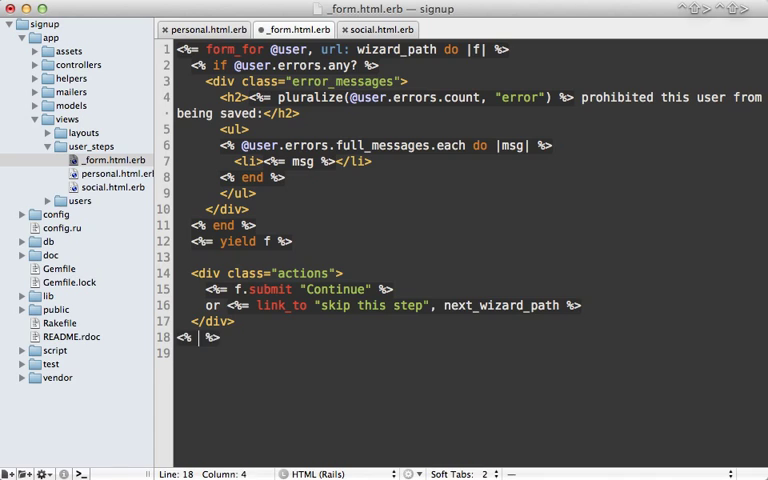
pyautogui.write('end')
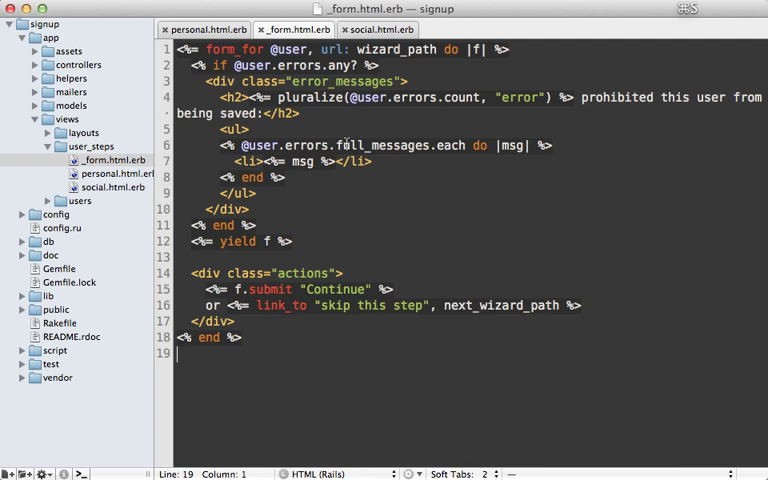
pyautogui.click(378, 29)
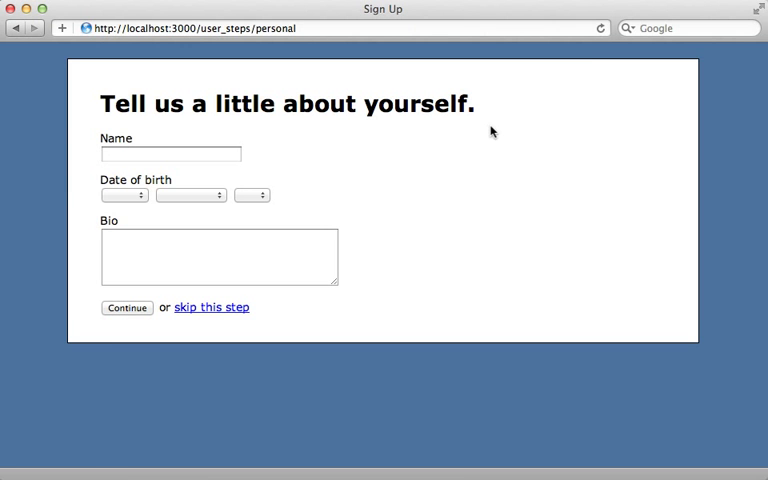
pyautogui.moveTo(346, 162)
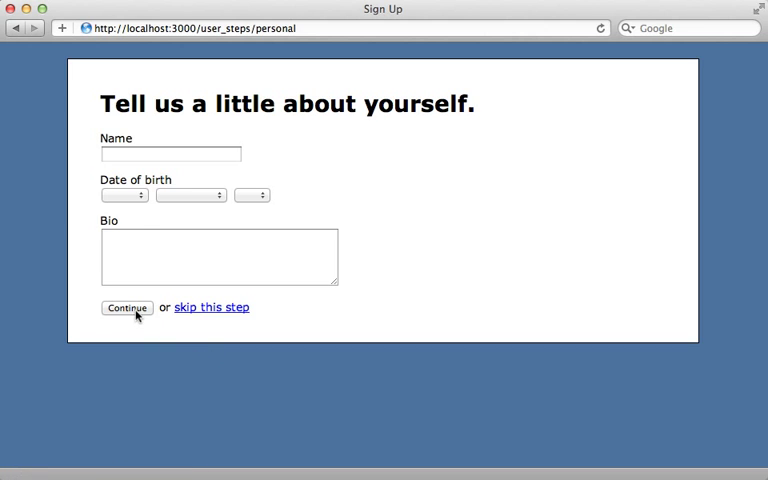
# Click Continue on the empty personal details step.
pyautogui.click(126, 307)
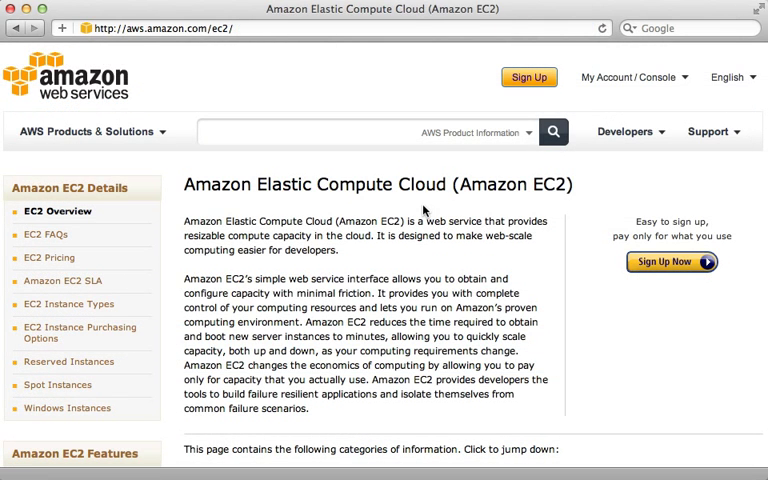
pyautogui.moveTo(540, 207)
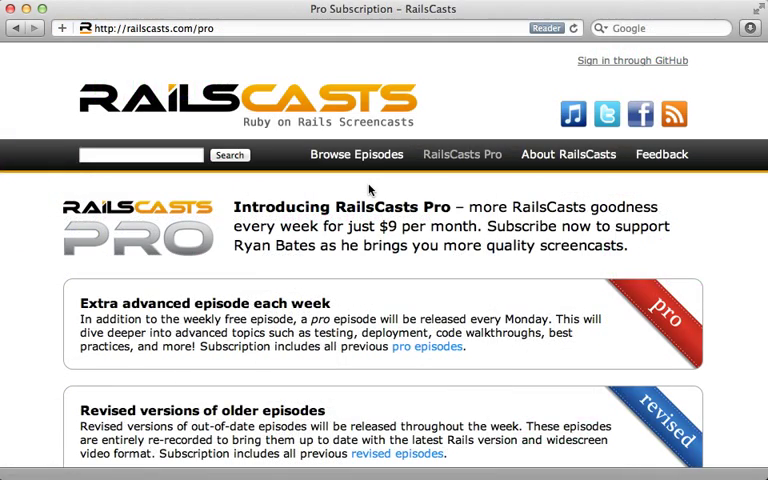
pyautogui.moveTo(305, 105)
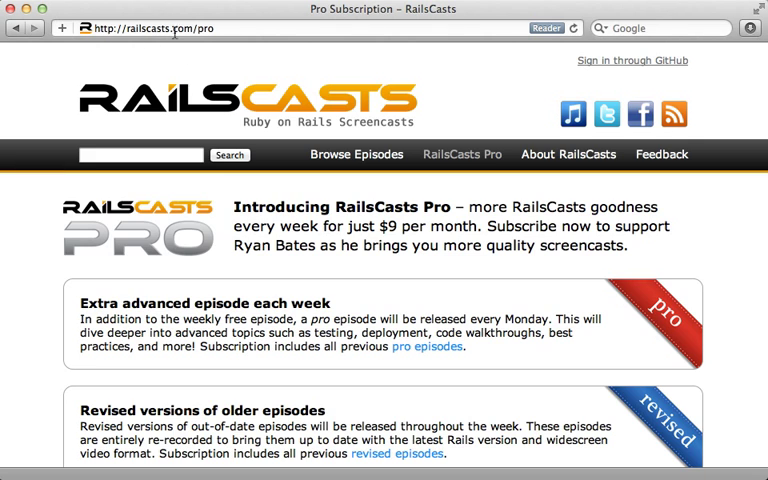
# Scroll the RailsCasts Pro page down to the $9/month subscribe offer.
pyautogui.click(180, 28)
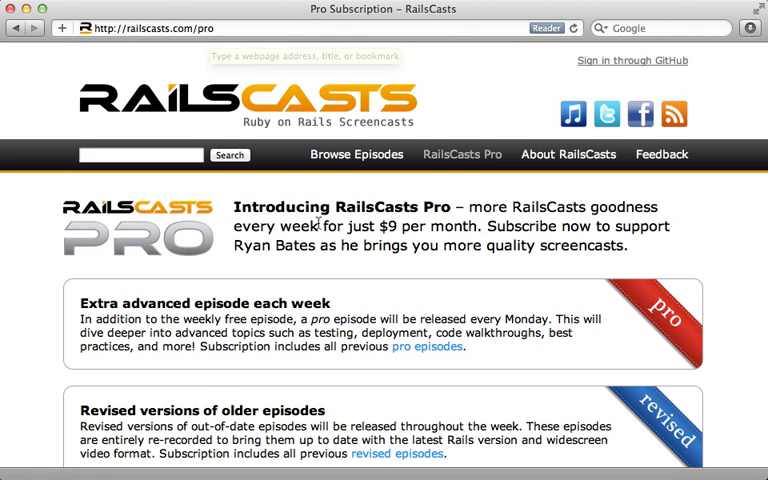
pyautogui.scroll(-3)
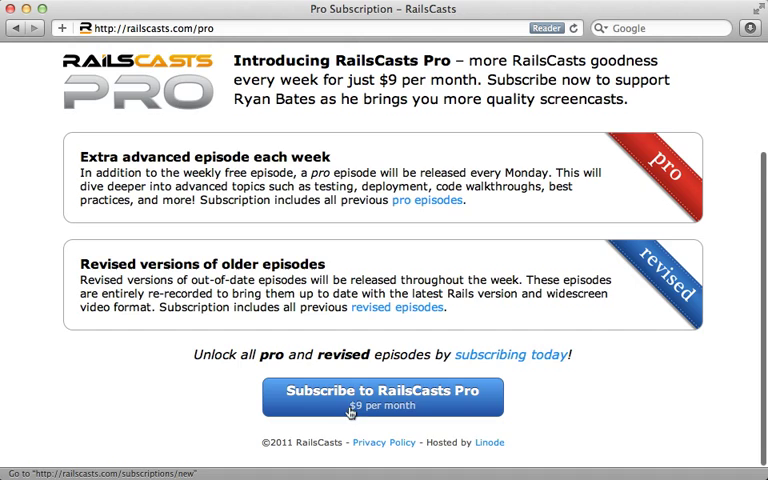